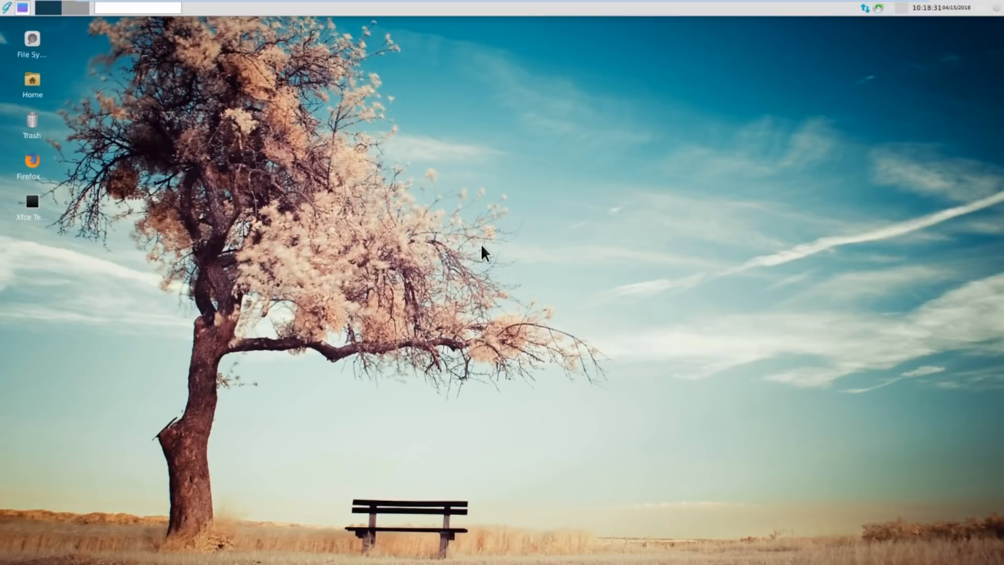
mouse_move(314, 160)
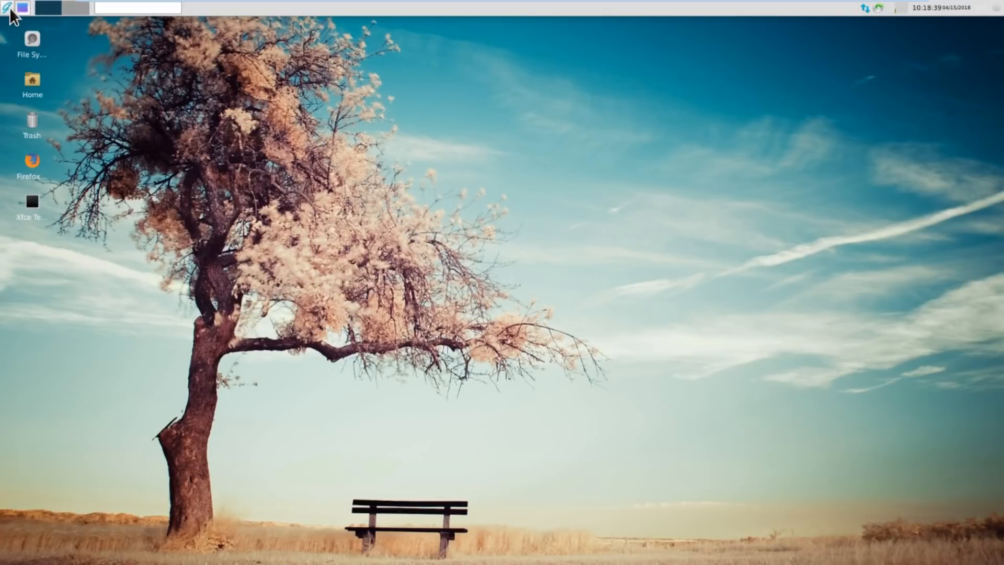
Browse the Applications Menu's Accessories, Graphics and Internet categories
click(6, 7)
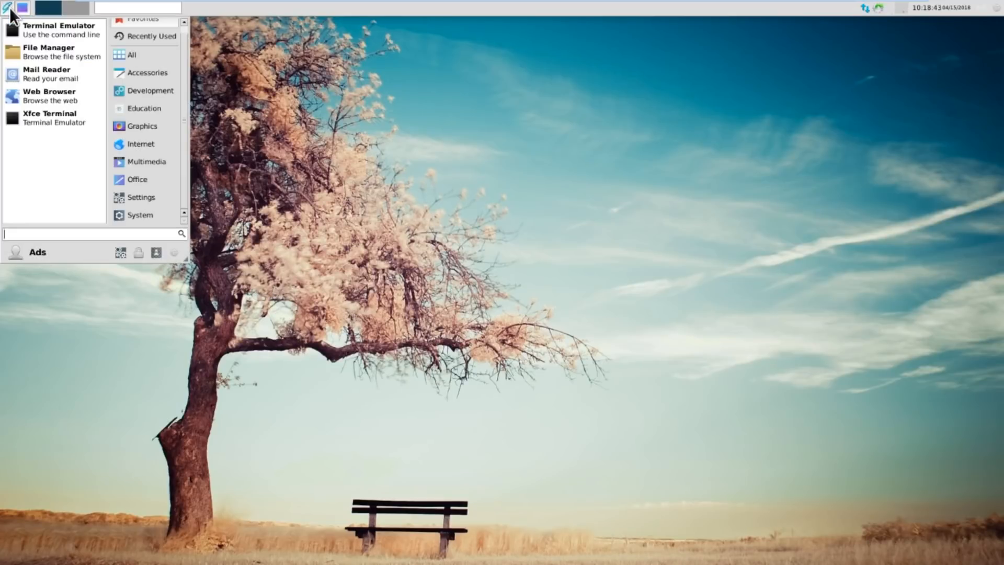
mouse_move(48, 95)
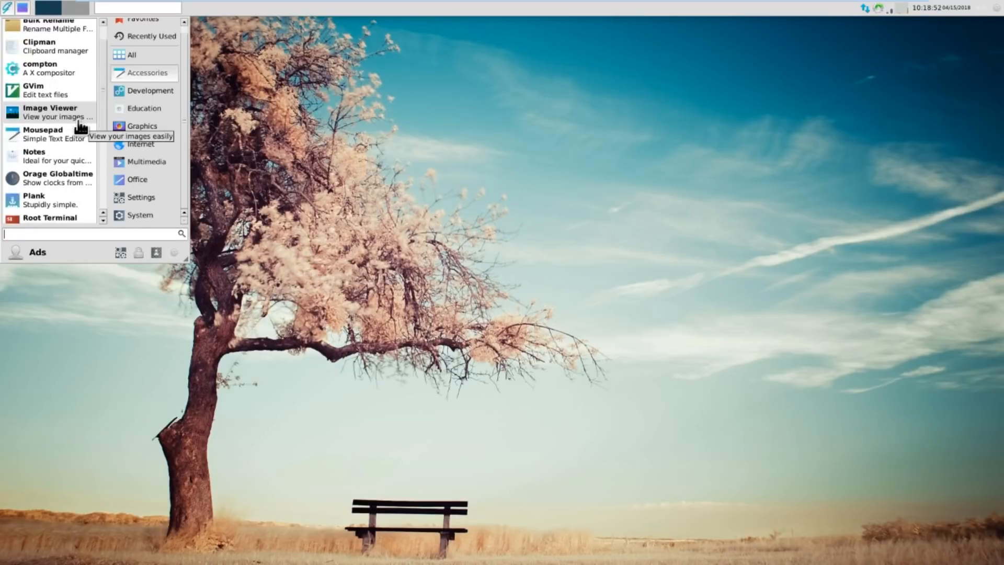
mouse_move(75, 83)
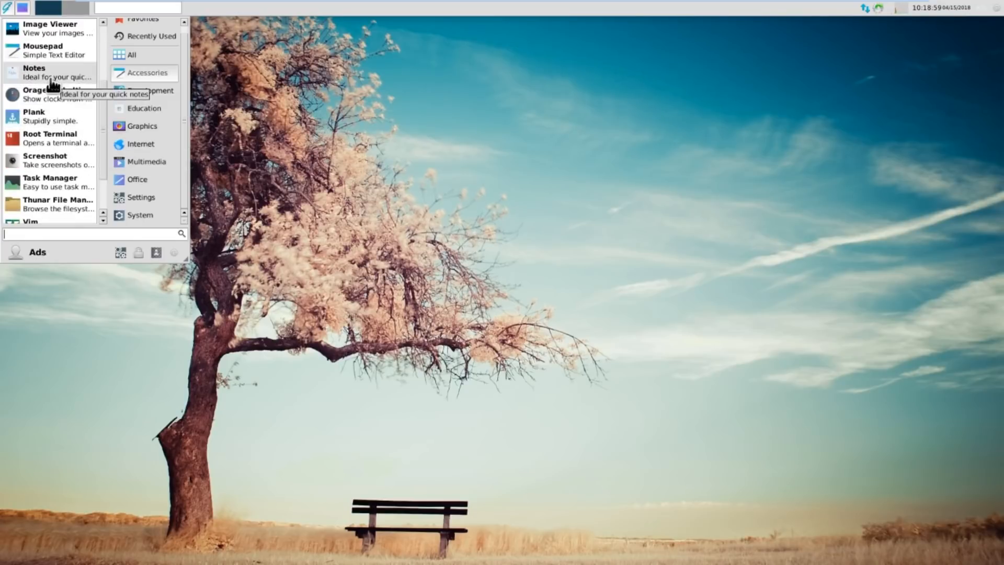
mouse_move(51, 138)
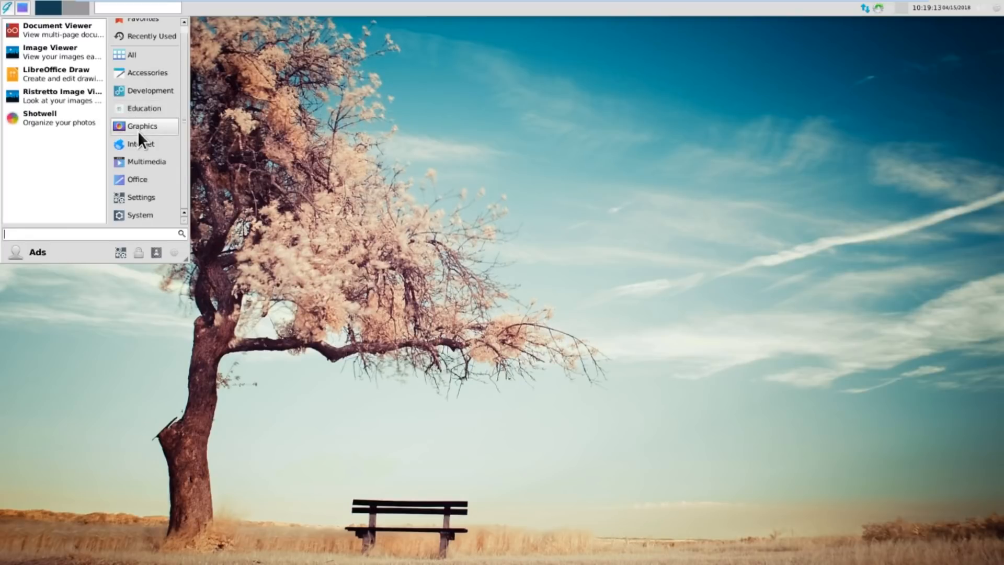
mouse_move(94, 123)
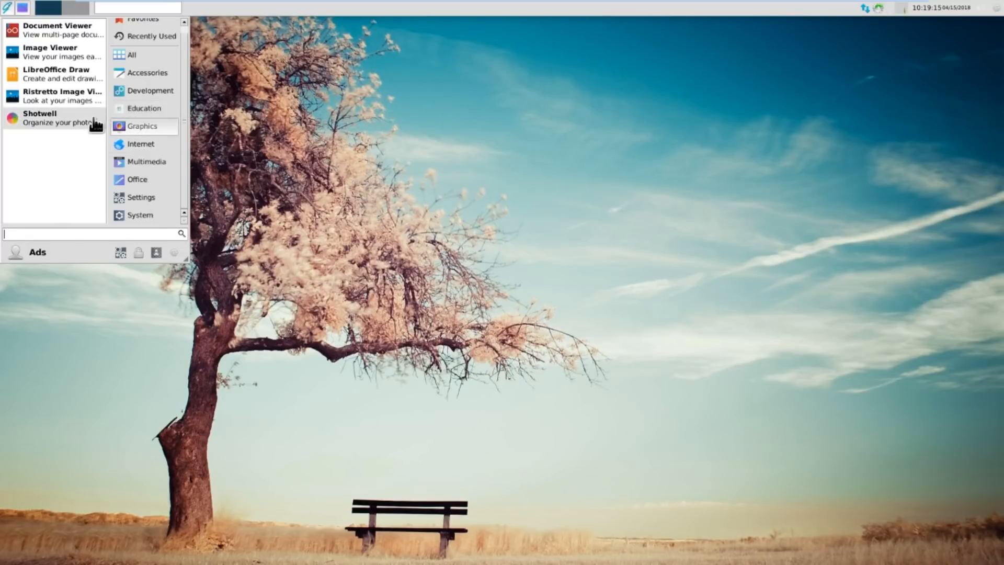
mouse_move(140, 143)
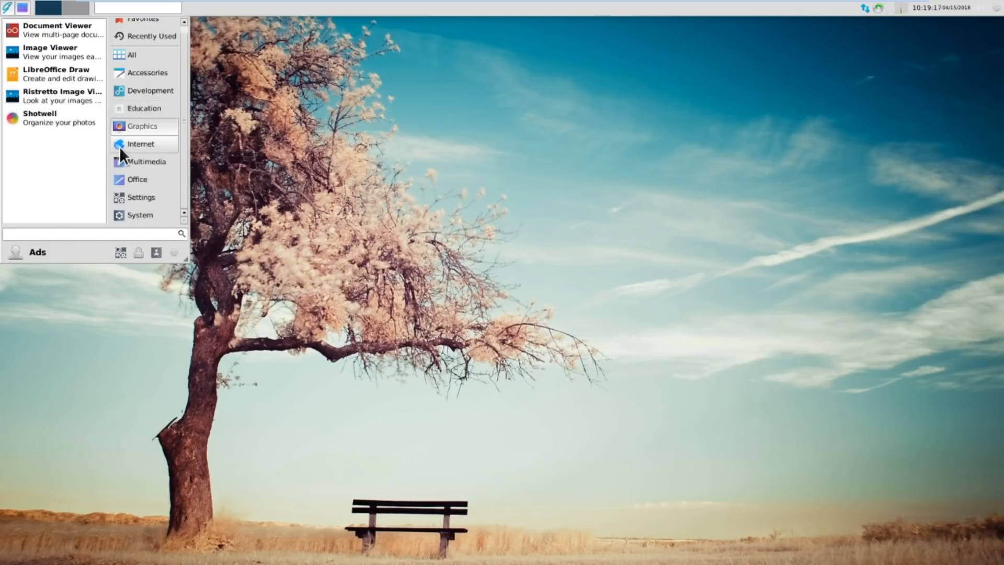
click(140, 144)
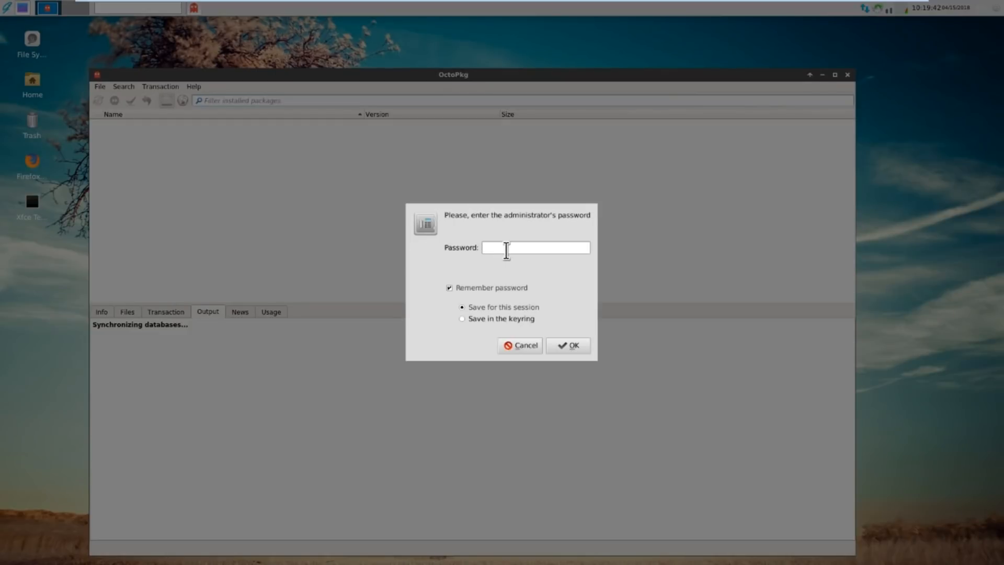
Answer OctoPkg's administrator password prompt, leaving the sync finished with errors
text(••)
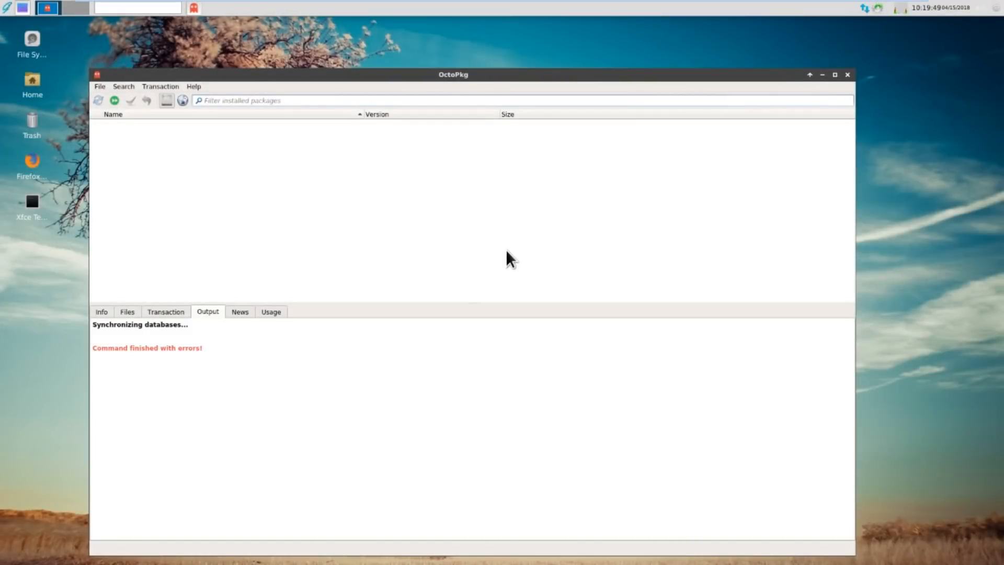
mouse_move(277, 297)
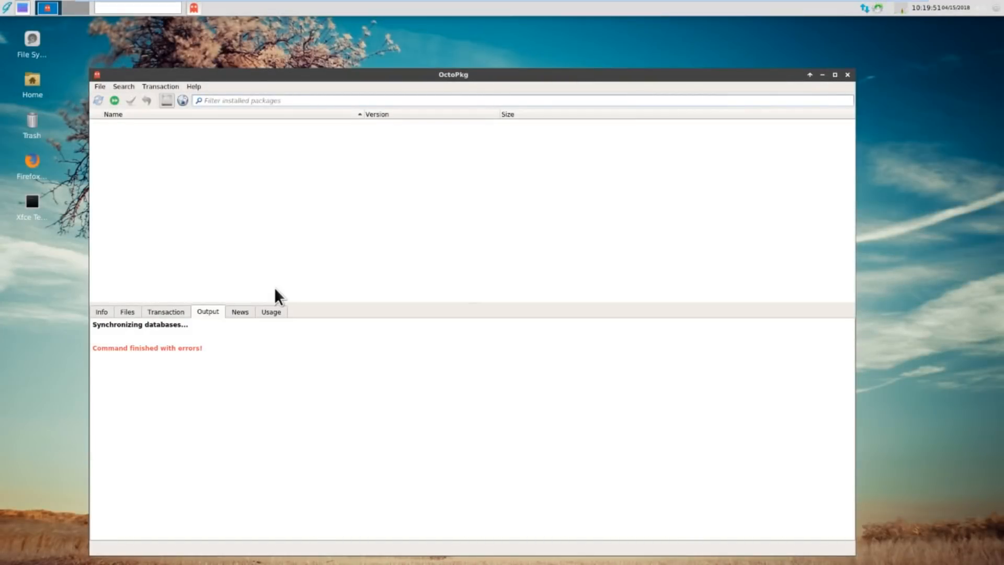
mouse_move(188, 142)
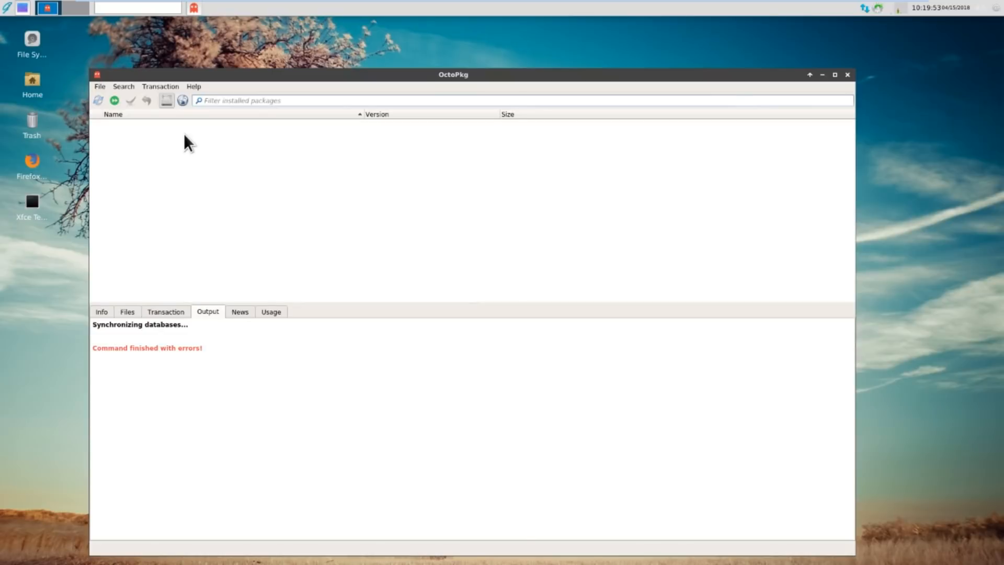
mouse_move(339, 301)
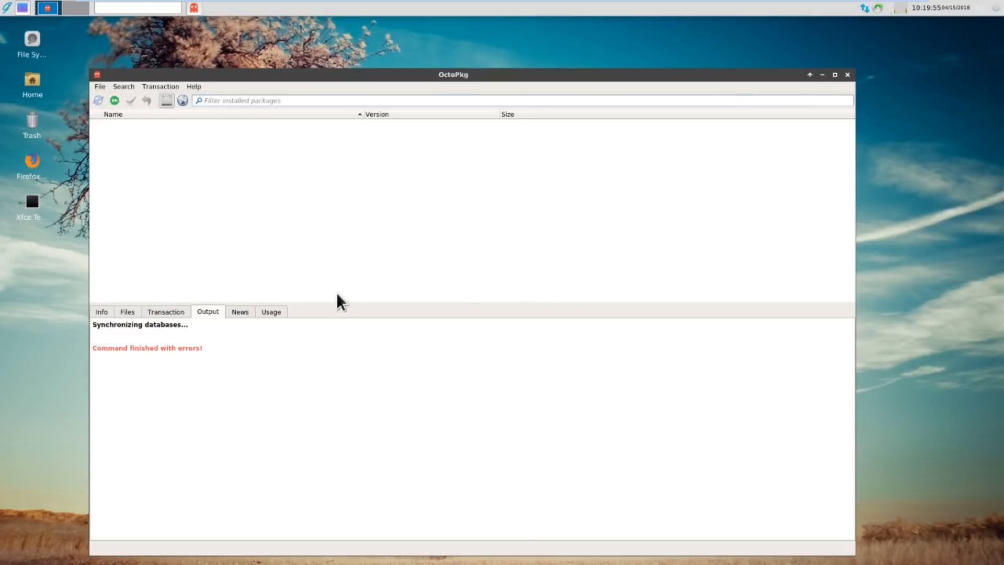
mouse_move(358, 223)
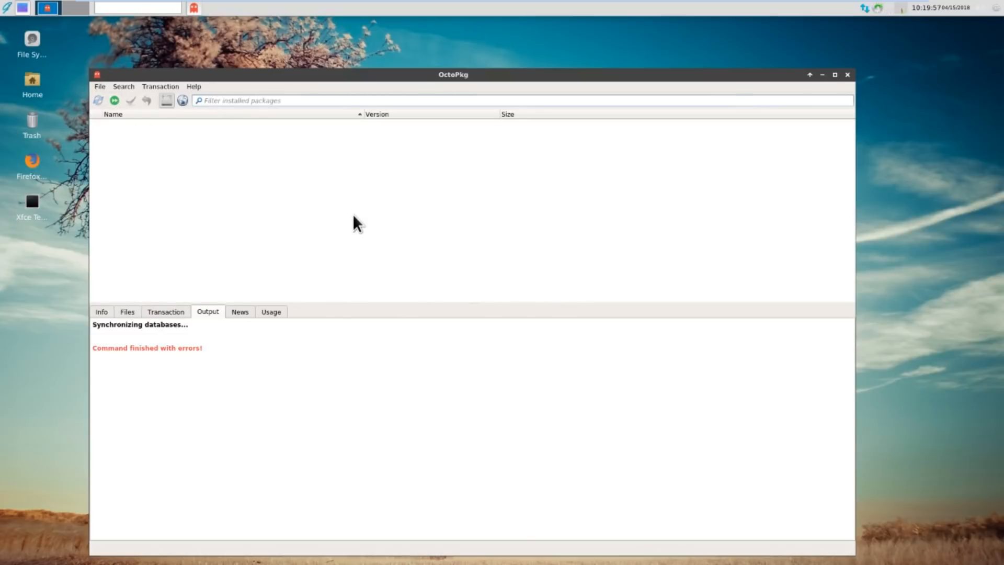
mouse_move(128, 307)
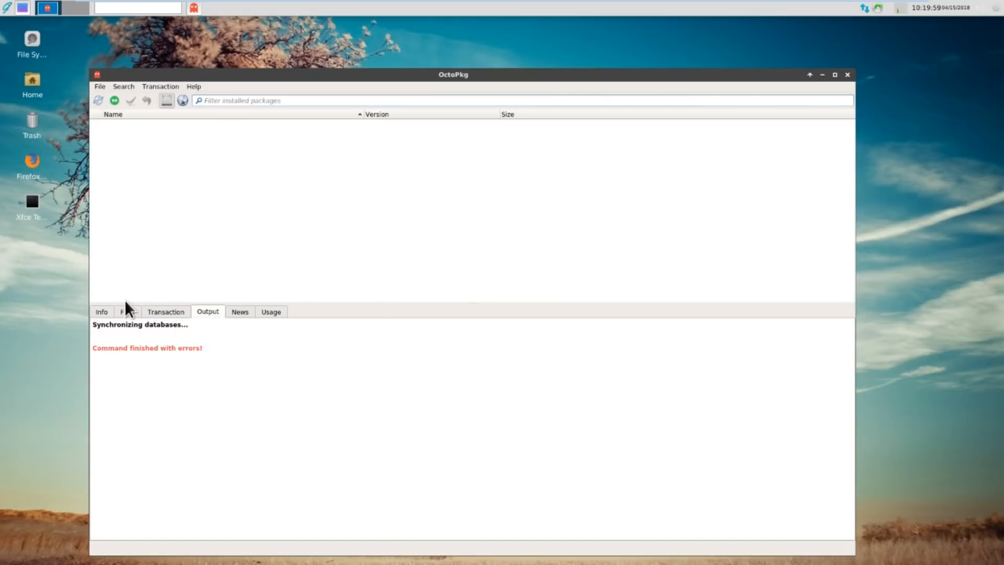
mouse_move(209, 178)
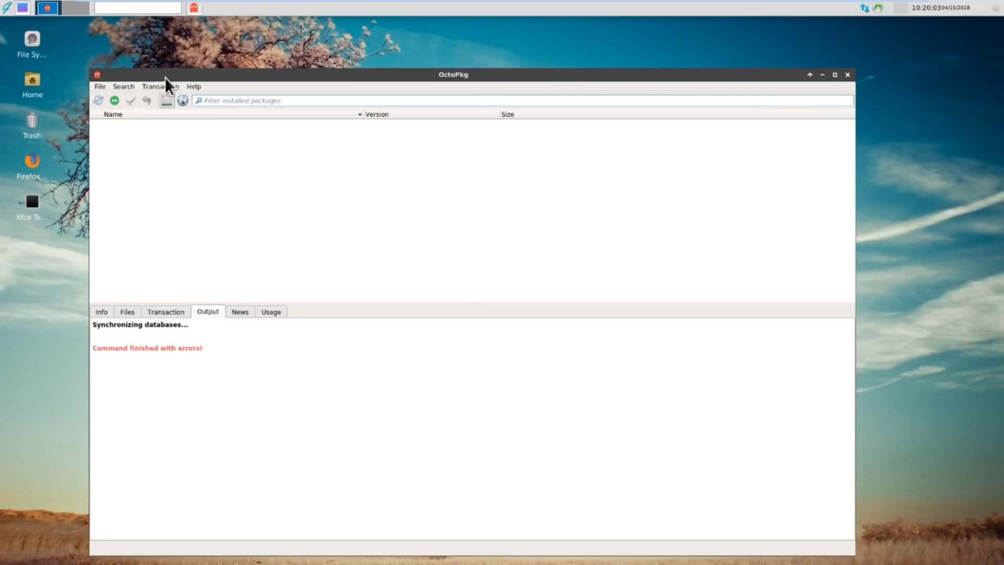
Rerun OctoPkg's Sync database from the File menu, confirming with the administrator password
click(123, 86)
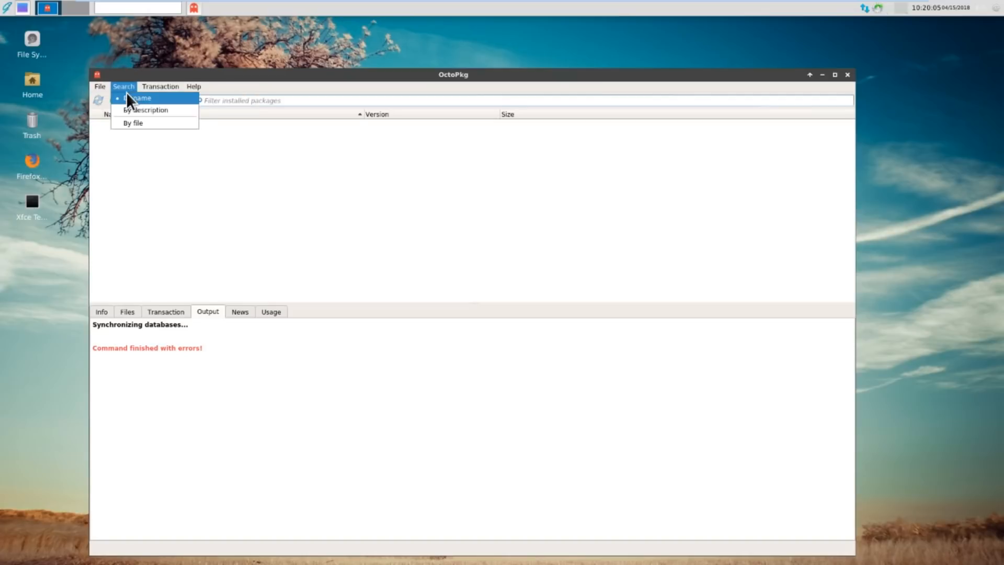
click(100, 86)
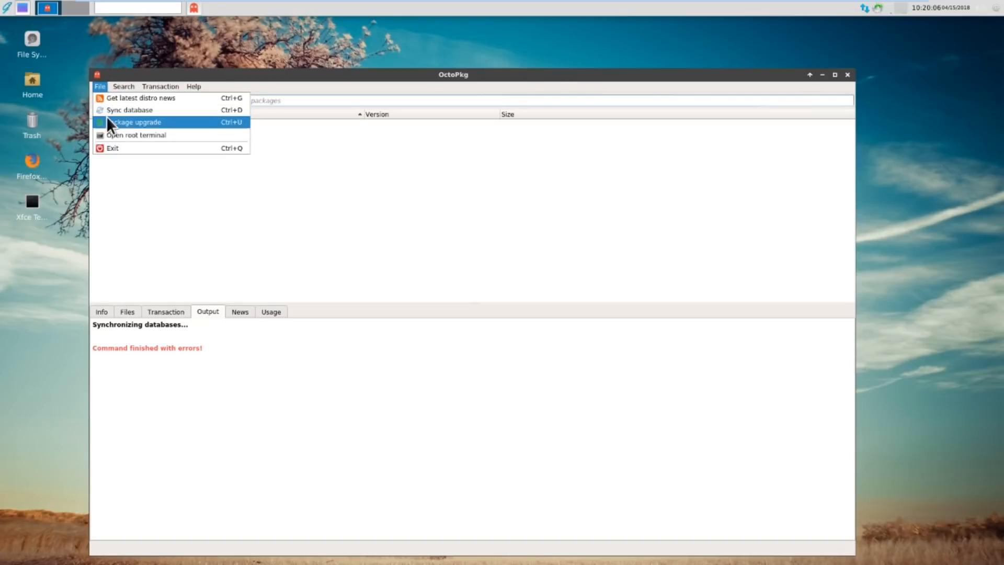
click(134, 122)
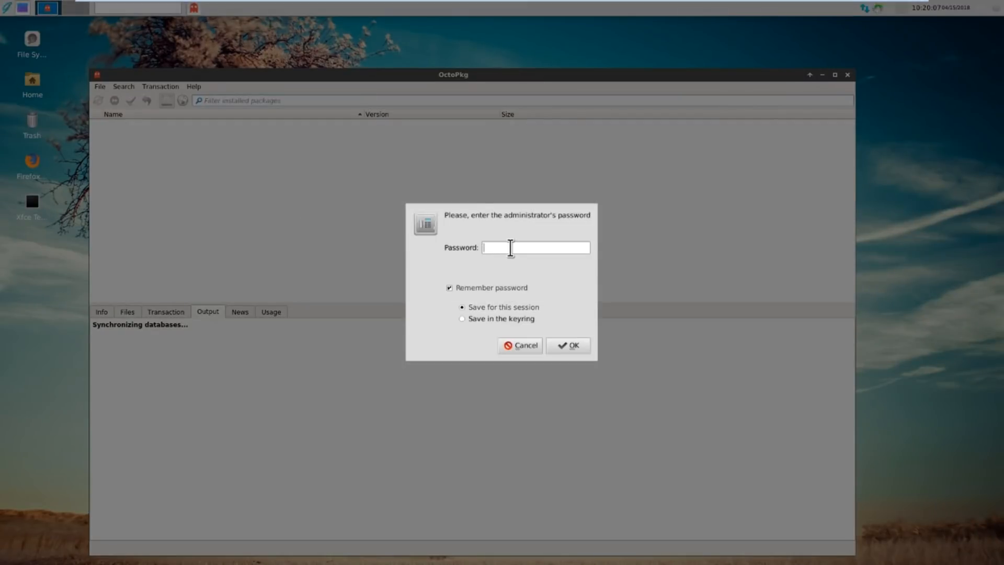
text(•)
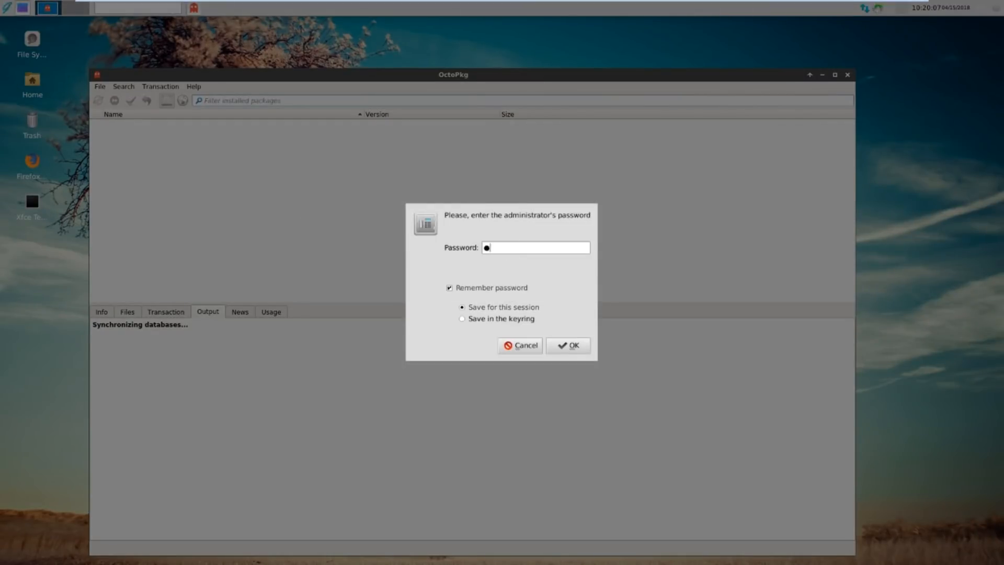
text(password)
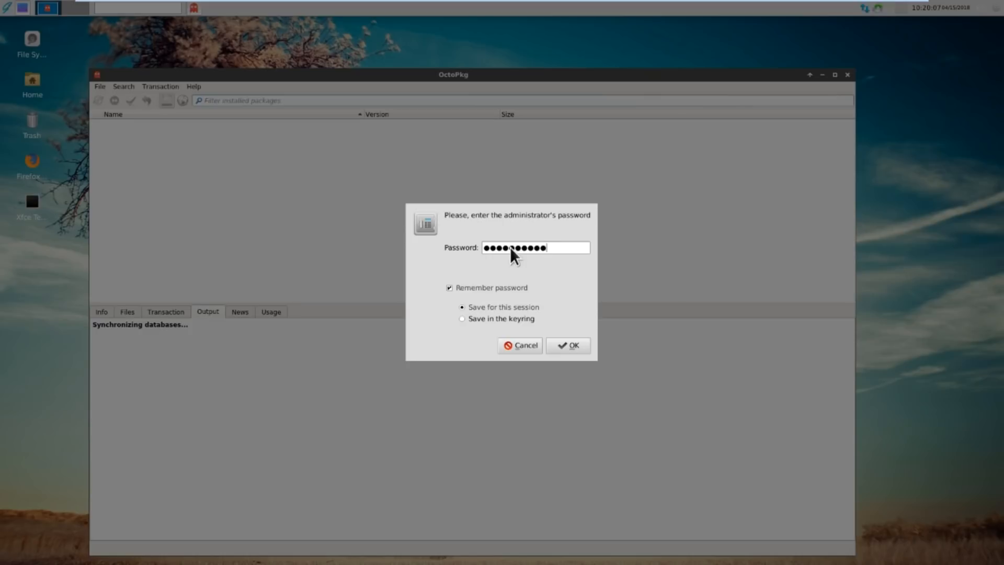
click(567, 345)
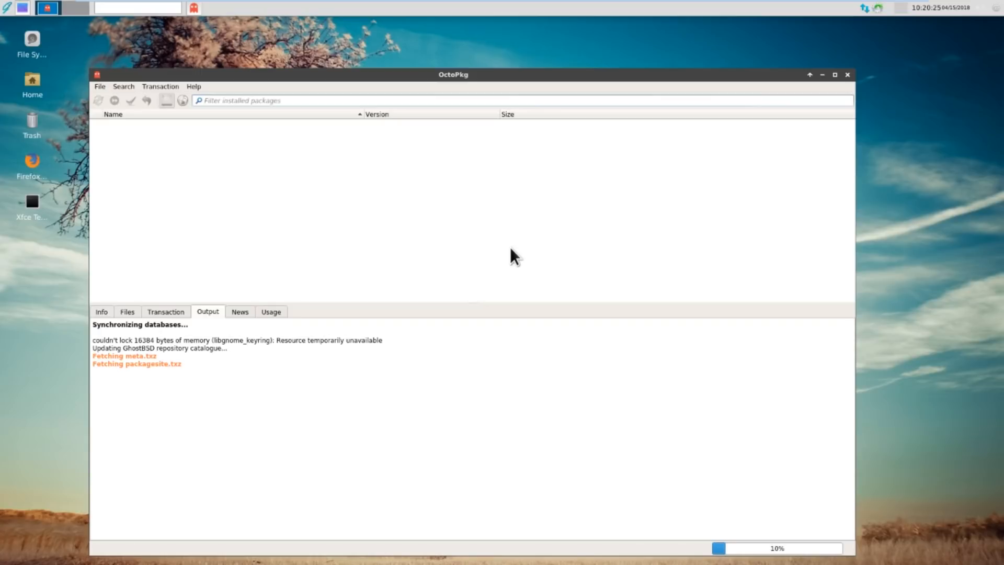
mouse_move(389, 162)
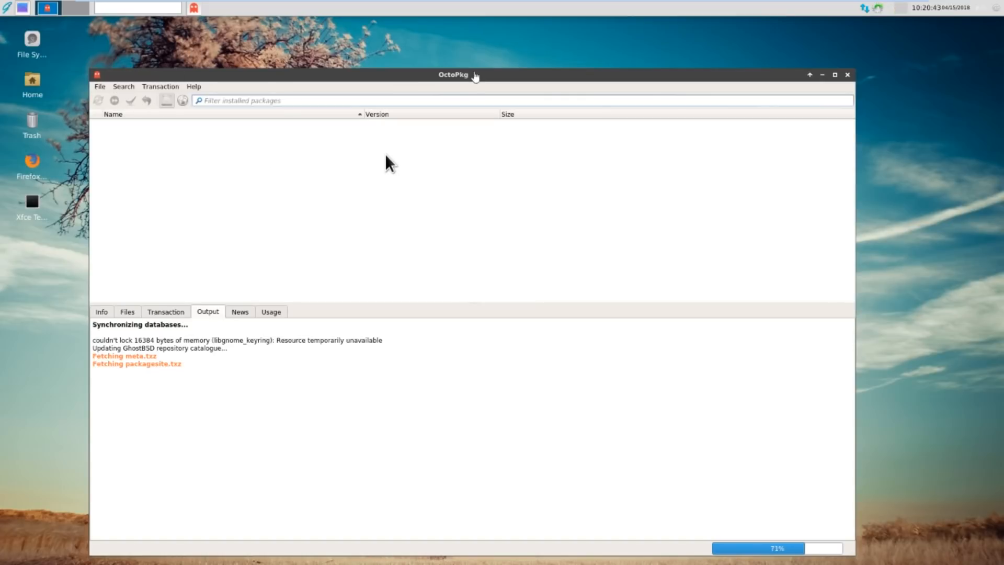
mouse_move(607, 21)
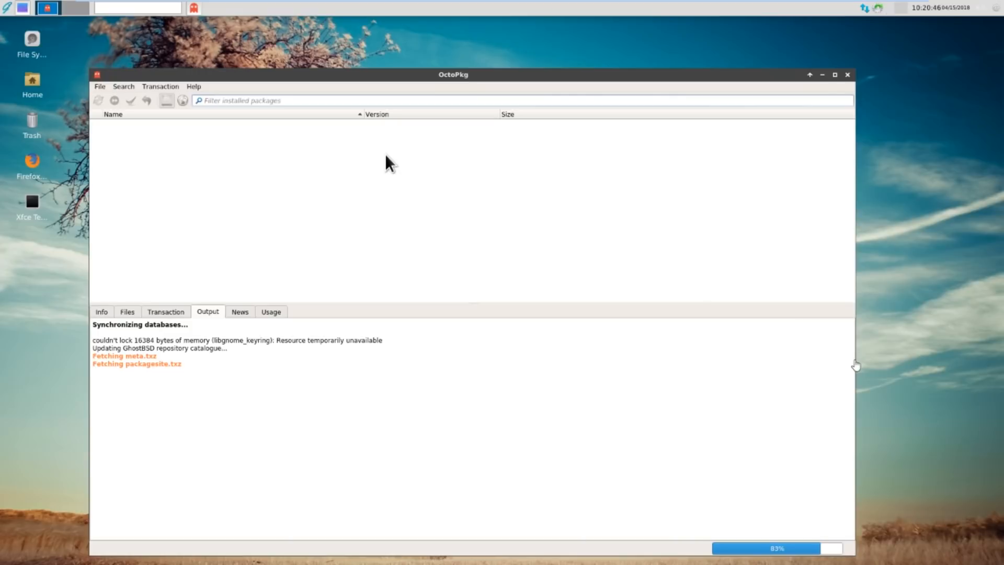
mouse_move(567, 403)
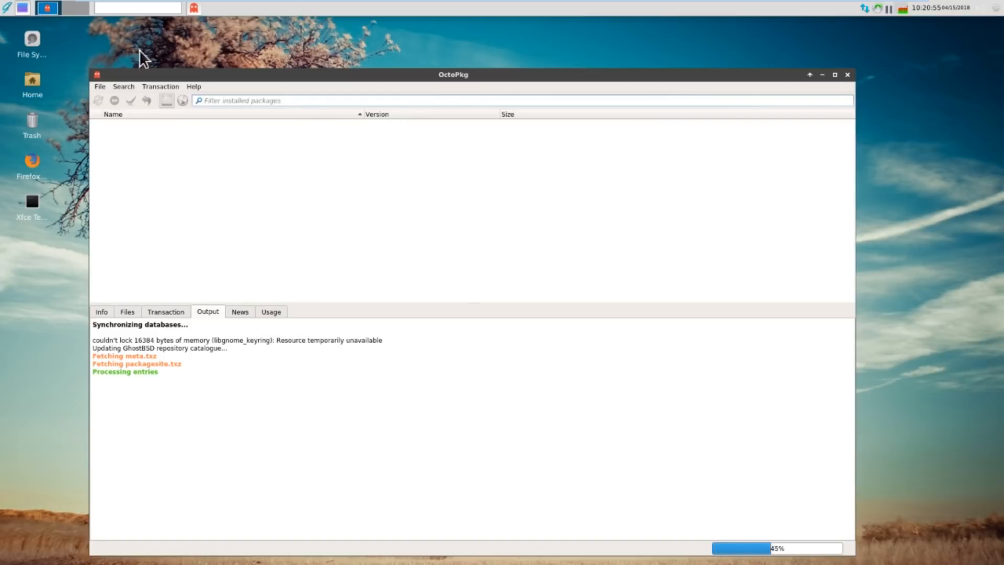
Search OctoPkg for 'gaming' after trying 'steam', listing 11 matching packages
click(22, 7)
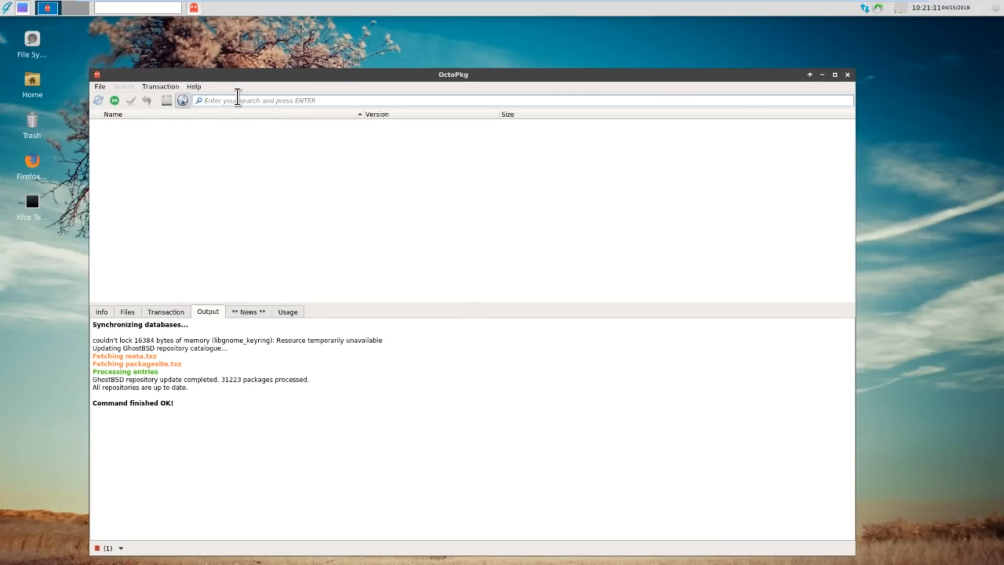
text(ster)
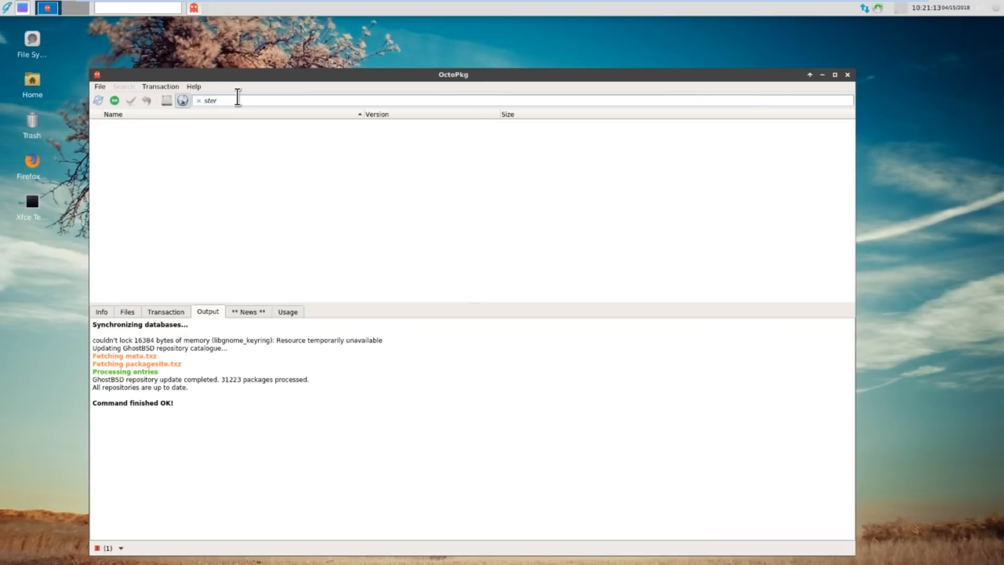
text(steam)
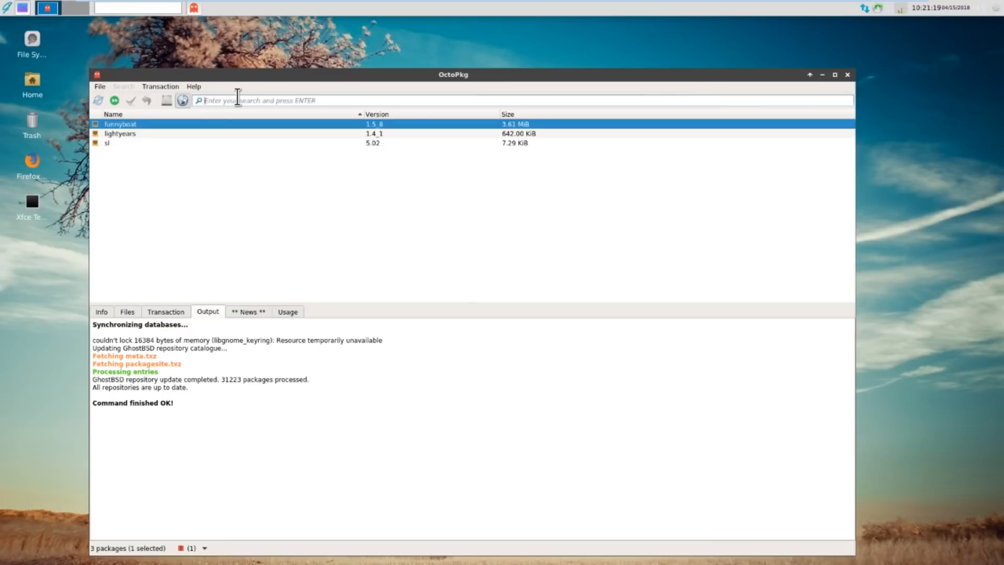
text(grr)
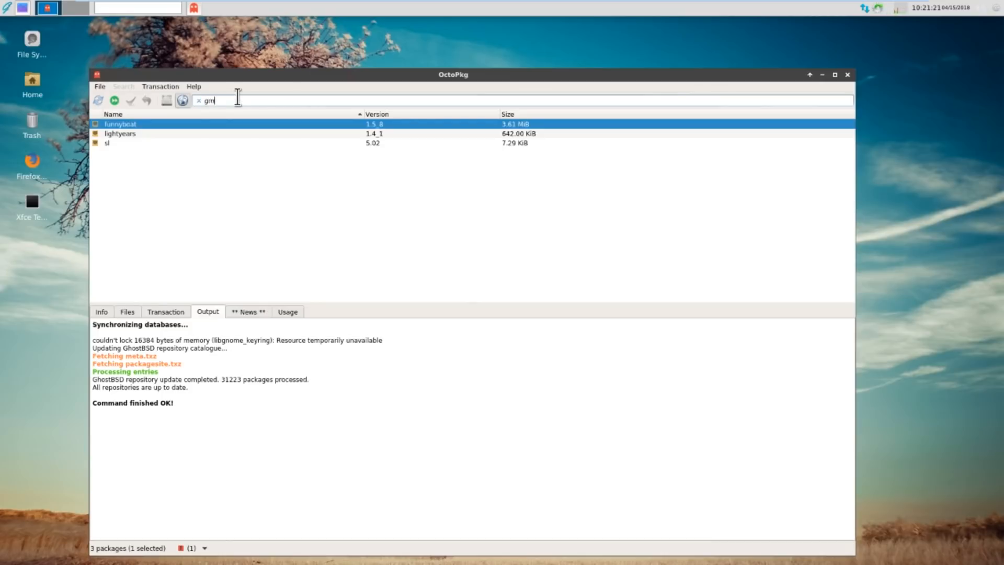
text(gaming)
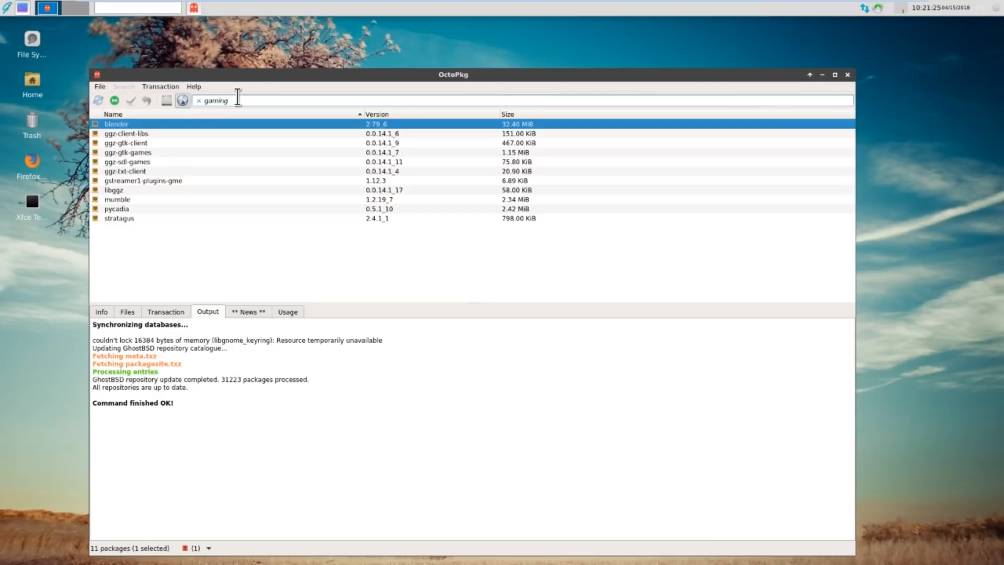
mouse_move(688, 71)
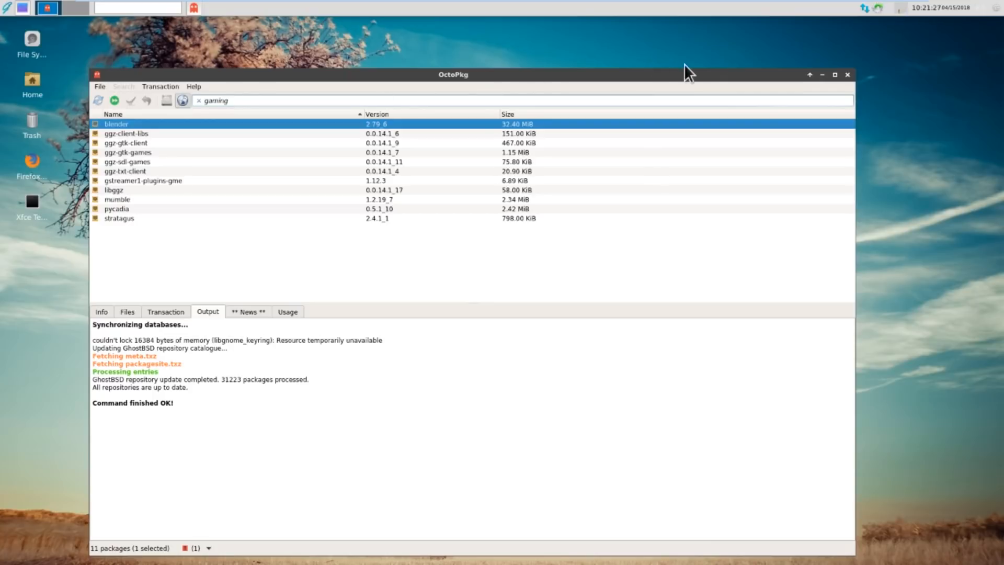
mouse_move(848, 83)
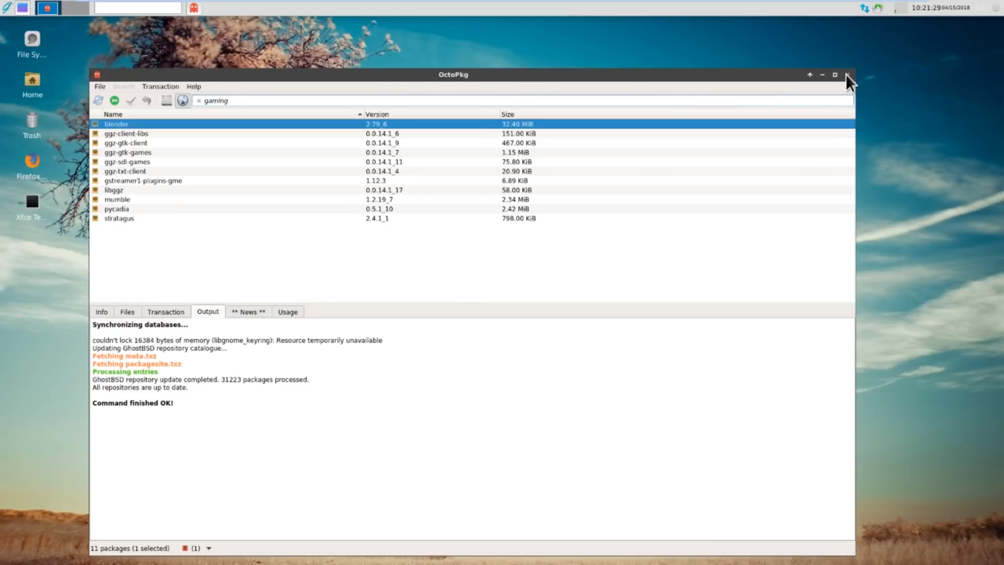
Close OctoPkg, browse Home then the File System root in Thunar, and close Thunar
click(835, 74)
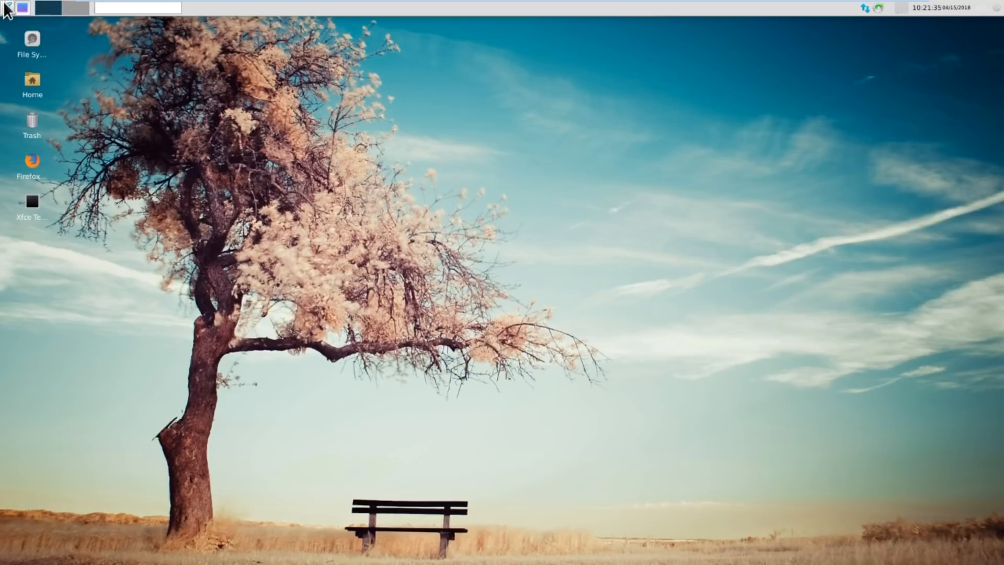
click(7, 7)
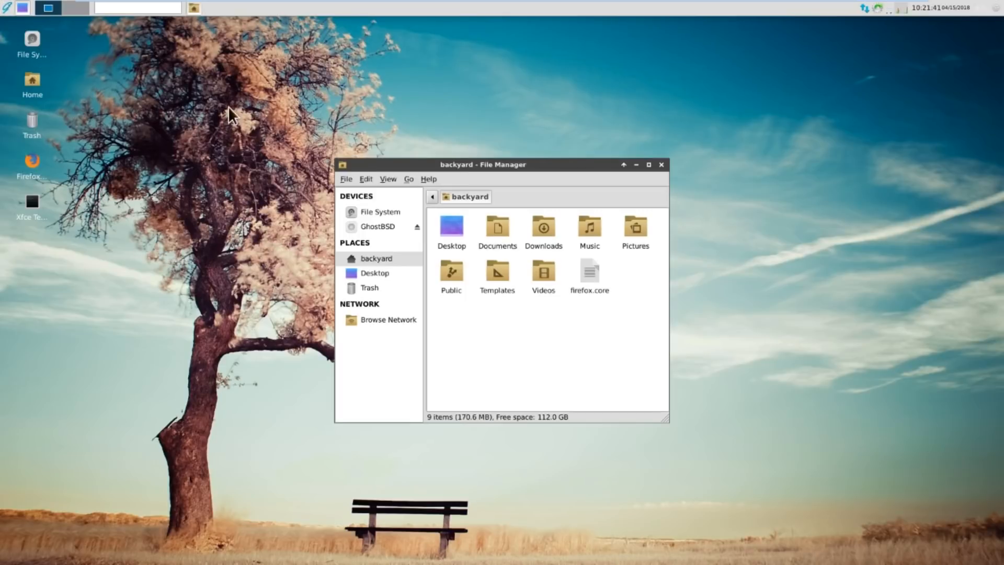
mouse_move(397, 290)
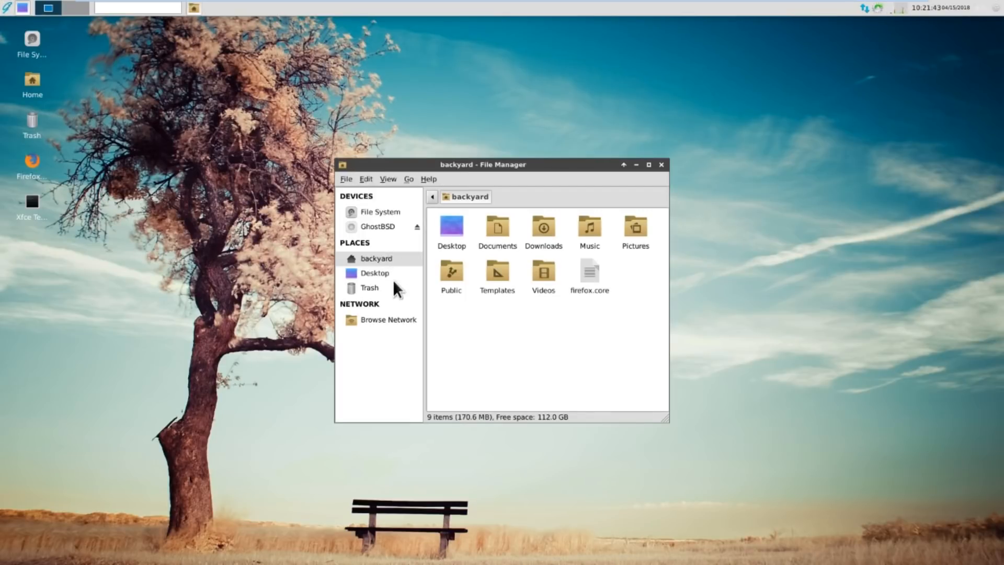
click(380, 212)
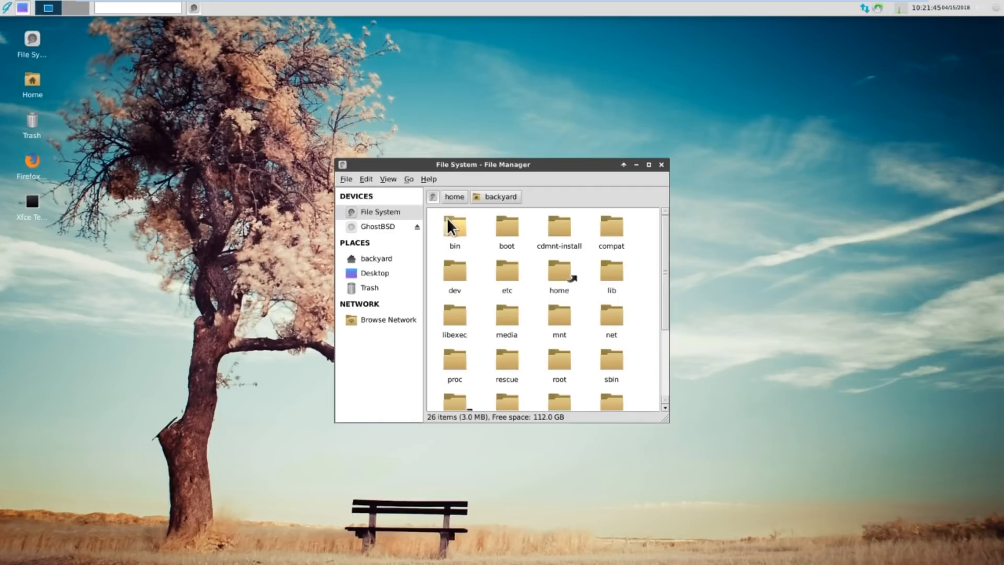
mouse_move(655, 174)
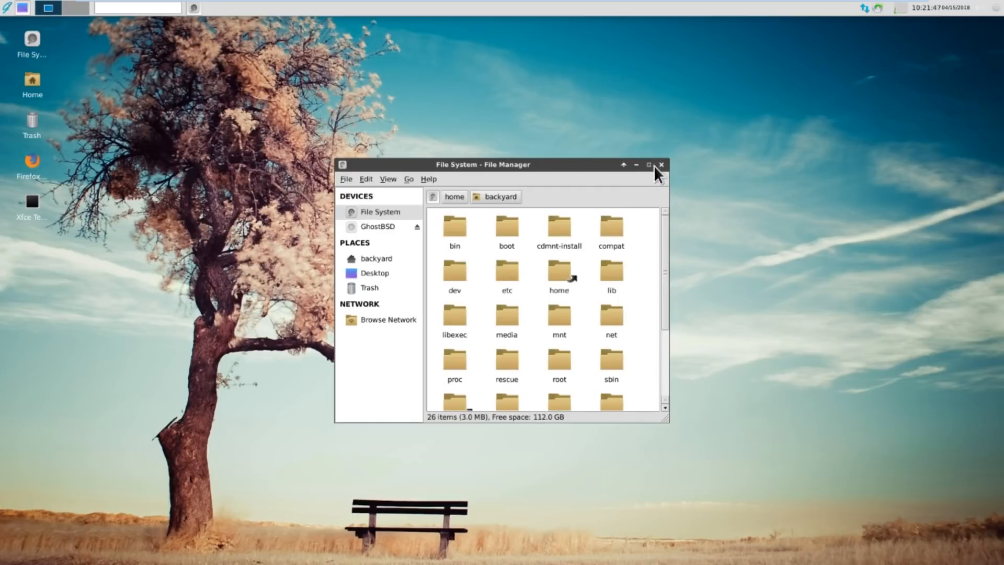
click(662, 165)
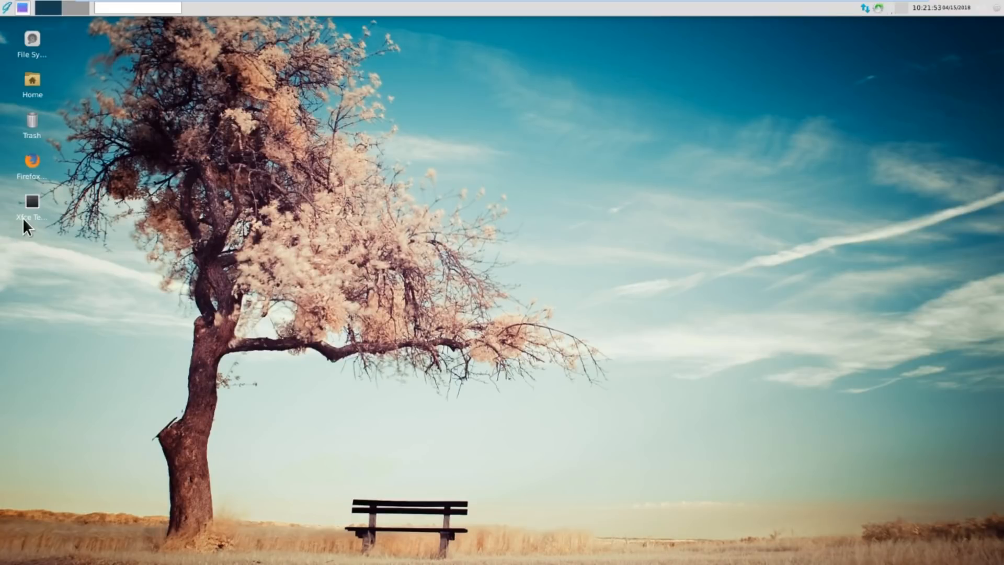
Launch Xfce Terminal and SSH as ads to 192.168.100.205
double_click(31, 201)
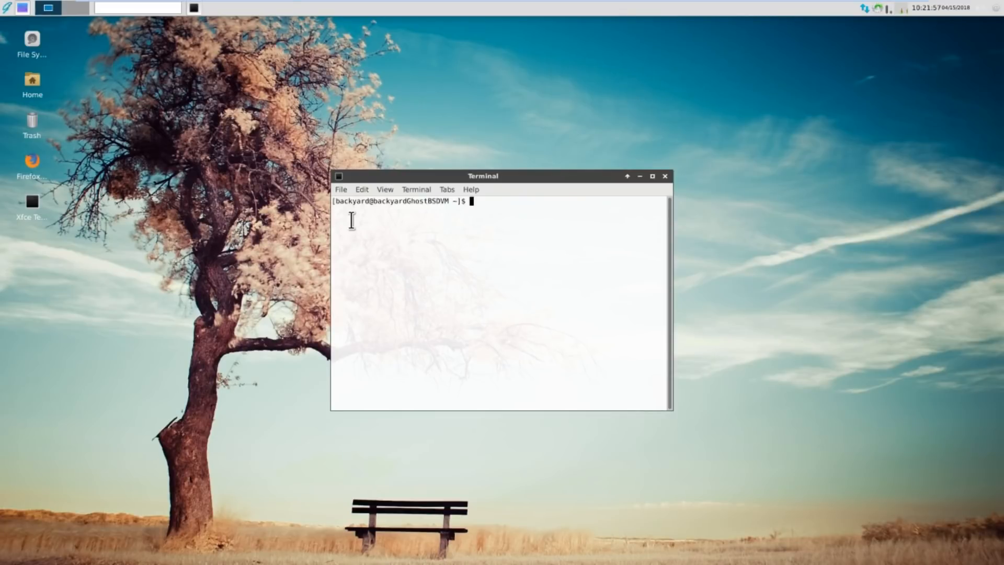
text(ssh)
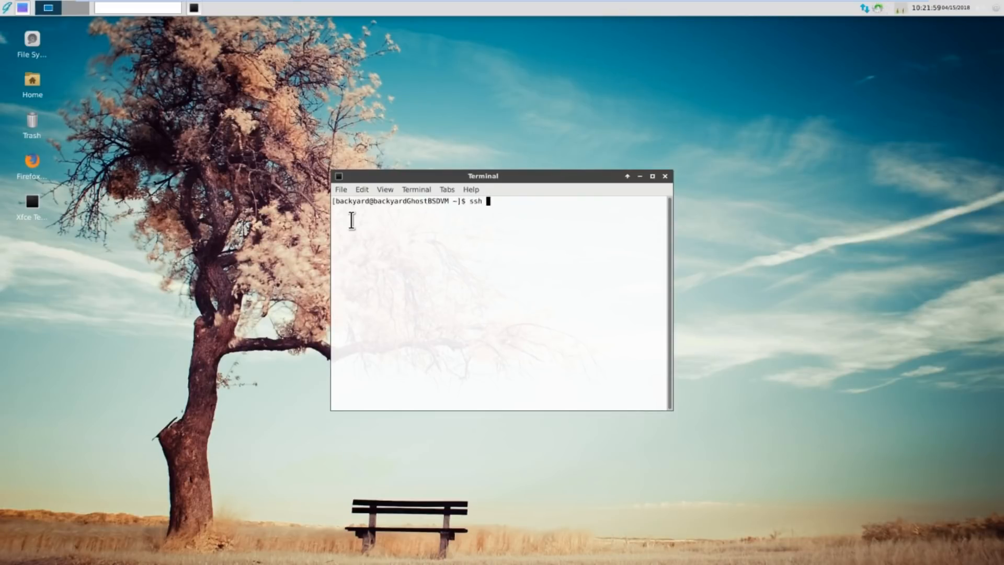
text(ads@)
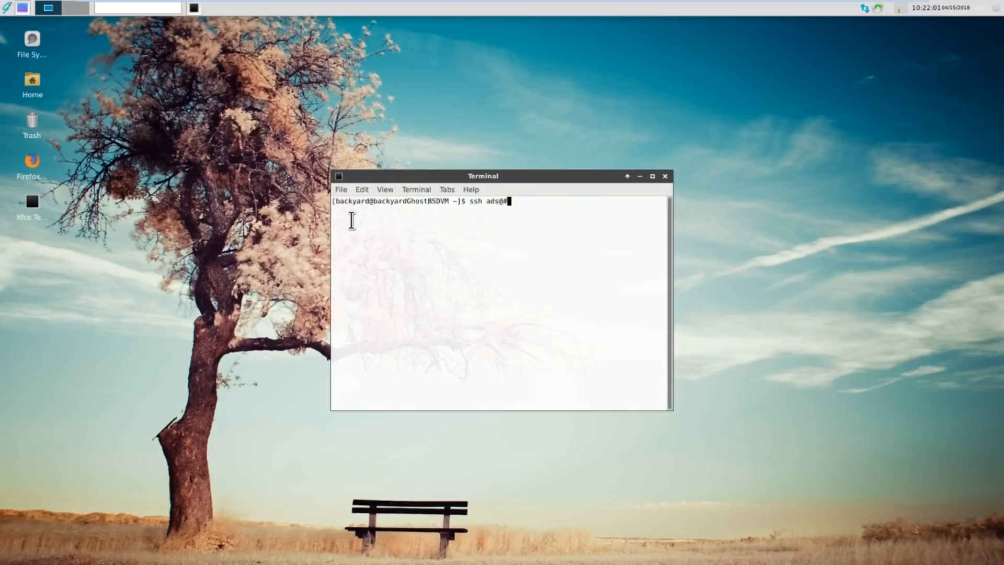
key(BackSpace)
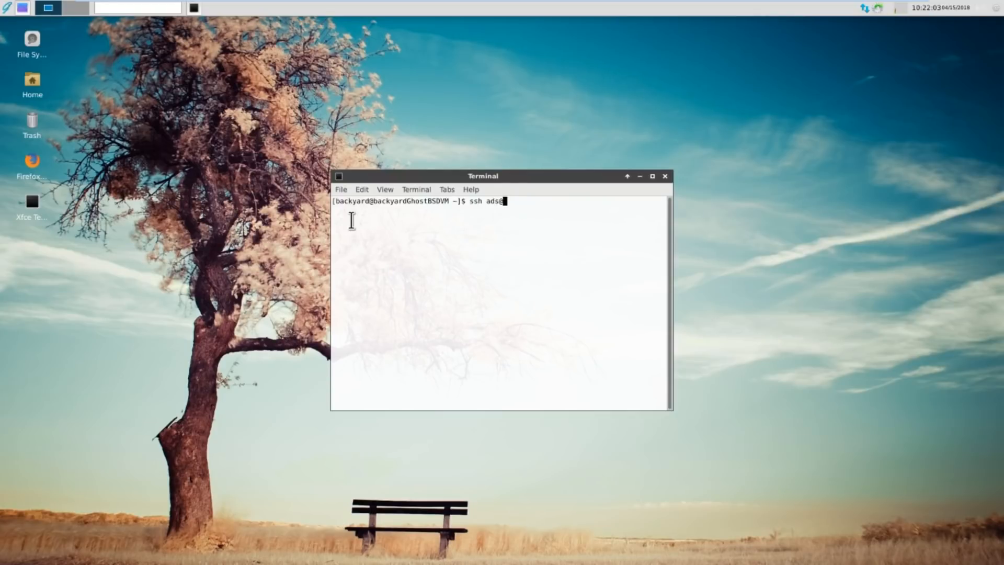
text(192.16)
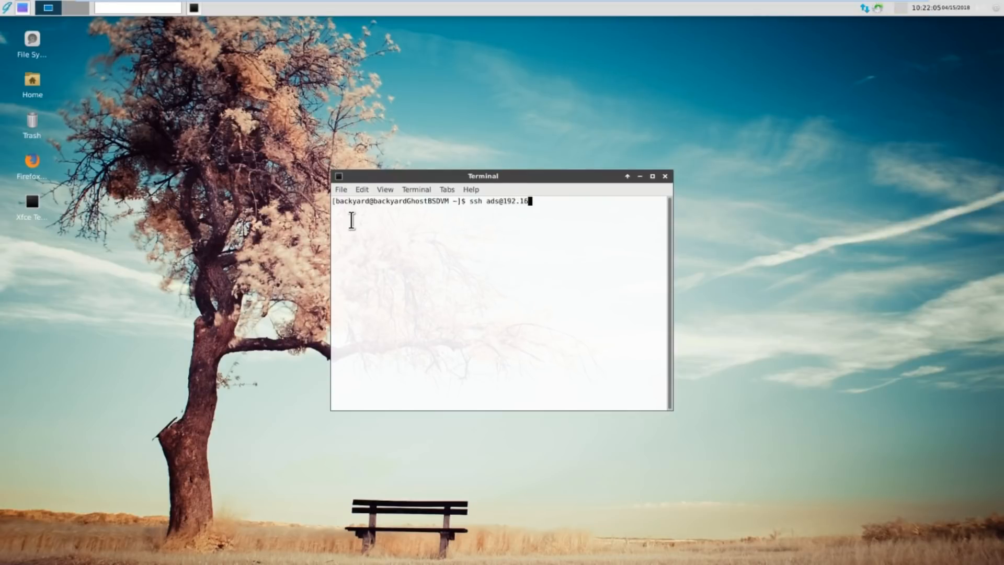
text(8.100.205)
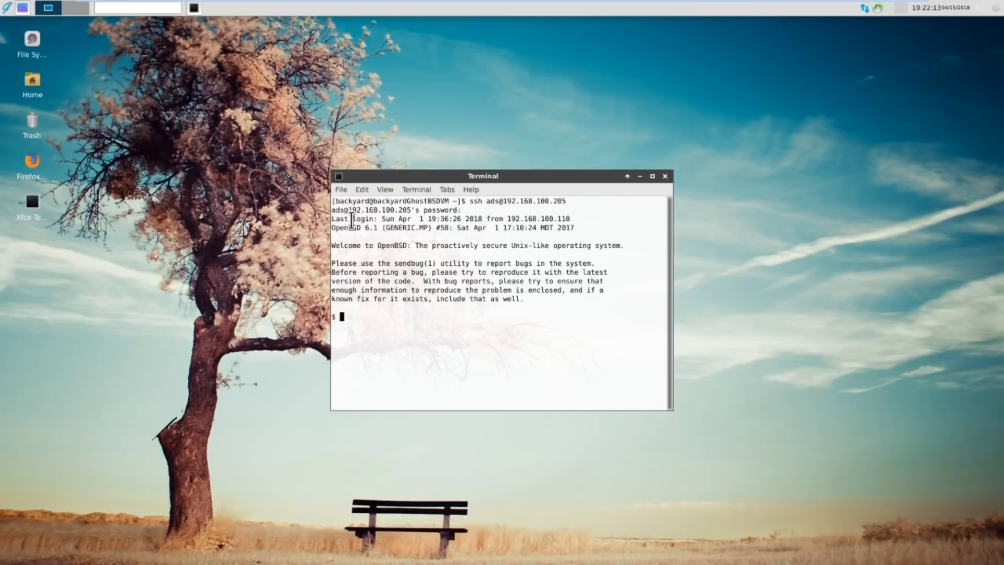
List the remote /etc folder, then leave the SSH session
text(cd /)
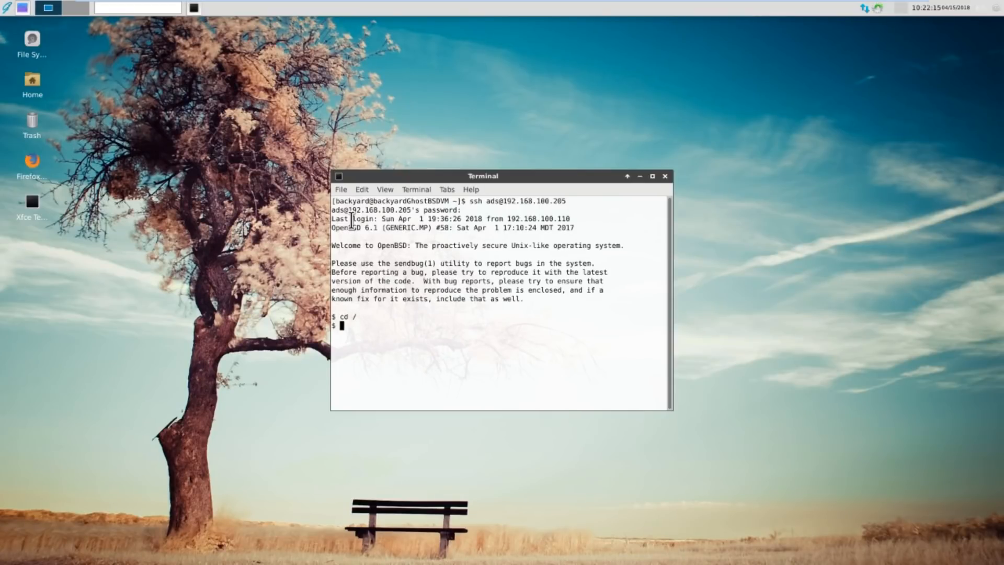
text(cd /etc)
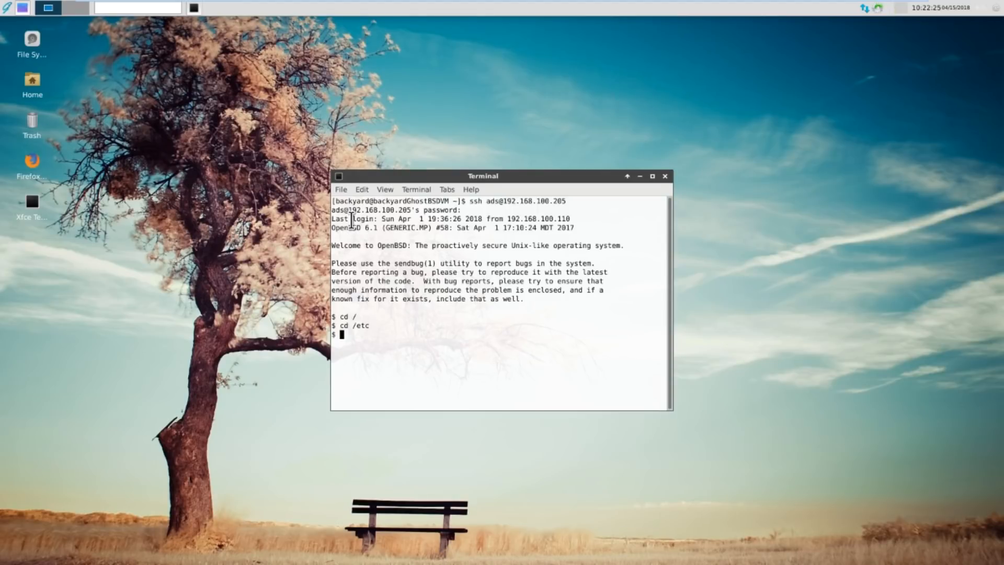
text(ls)
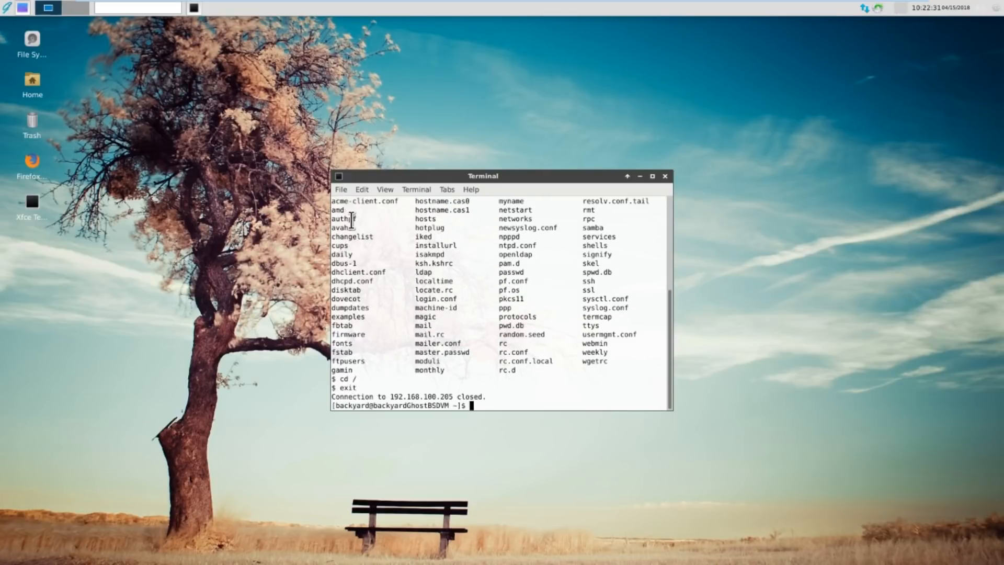
text(sudo)
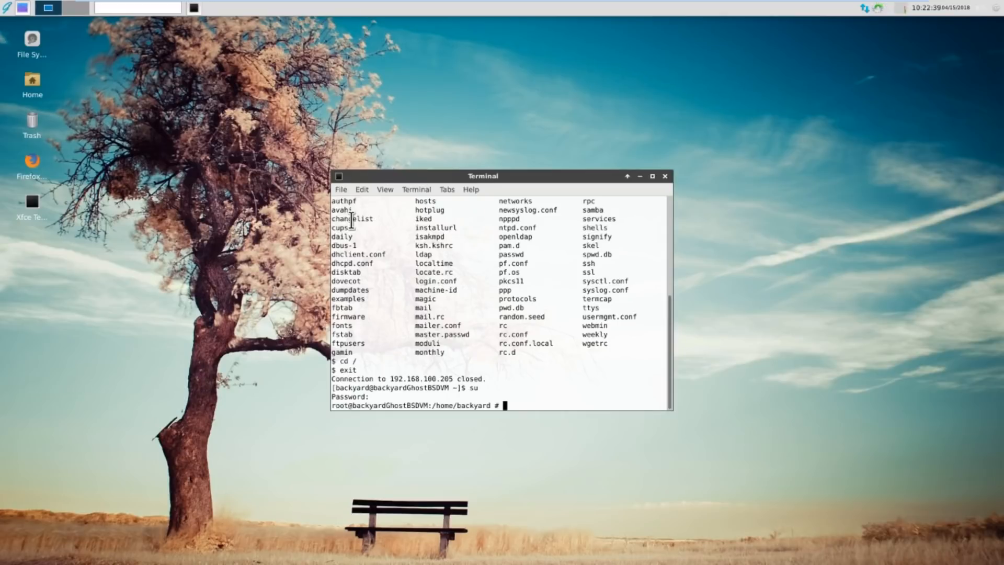
As root, list the local /etc folder and close the terminal window
text(cd /)
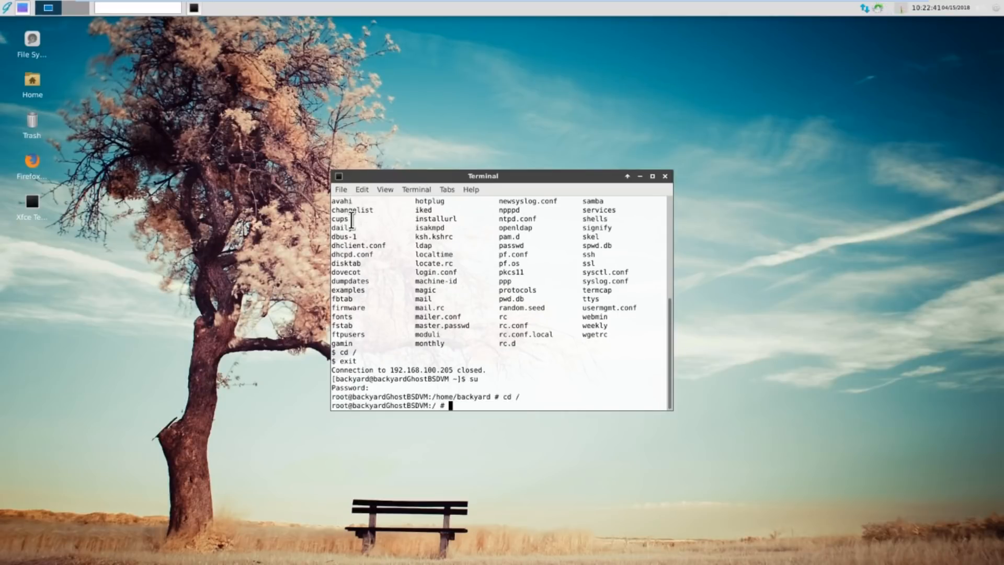
text(cd)
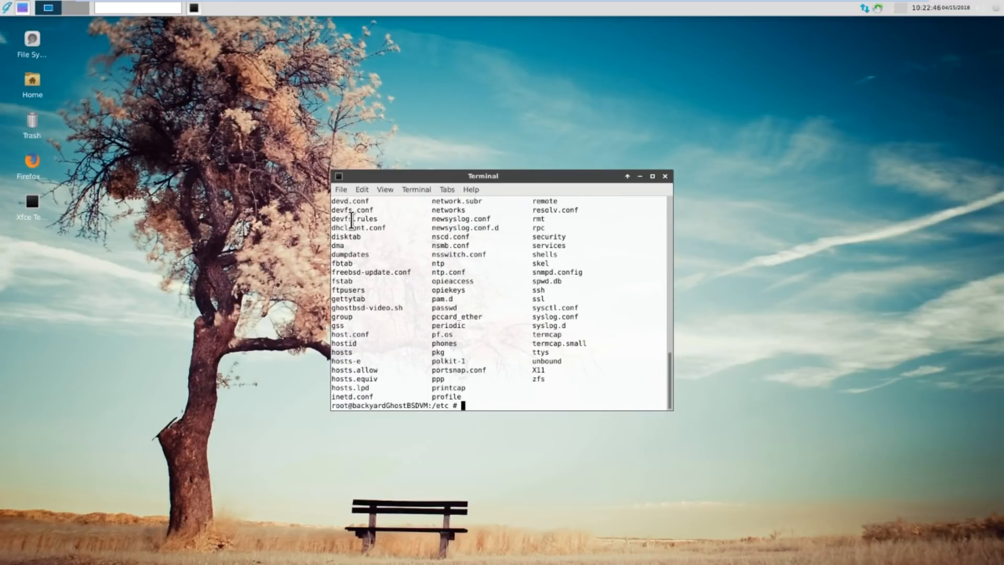
mouse_move(424, 121)
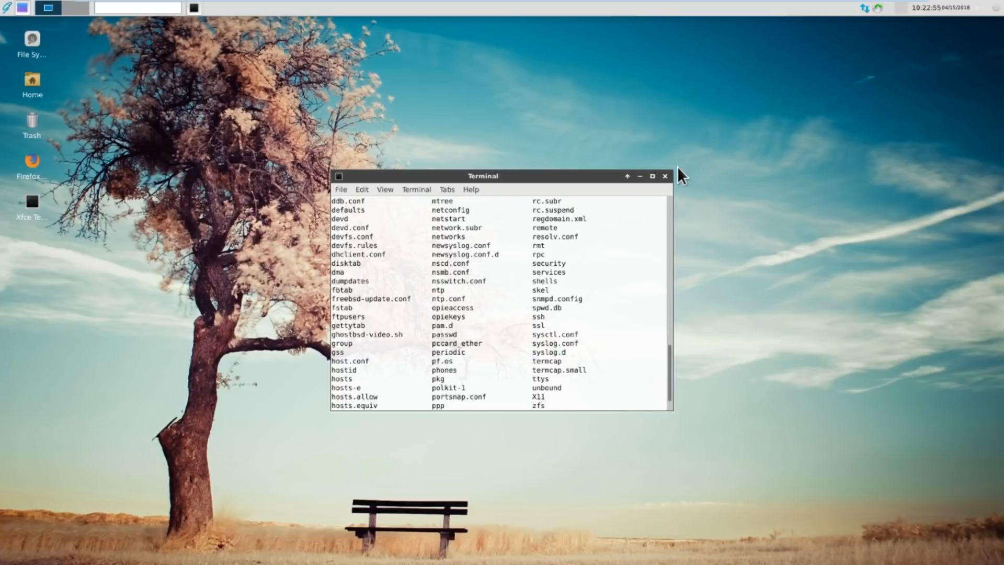
click(665, 176)
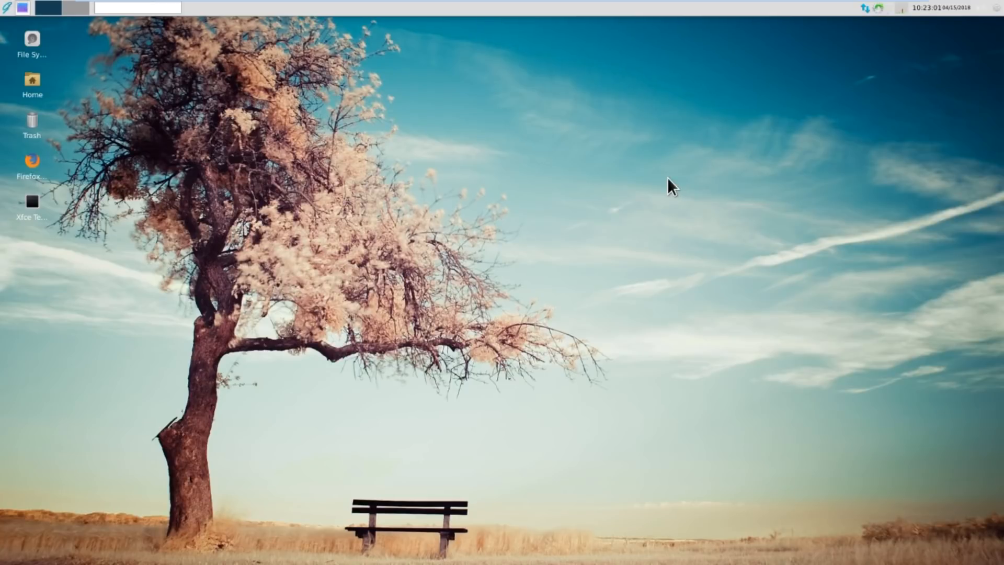
mouse_move(847, 328)
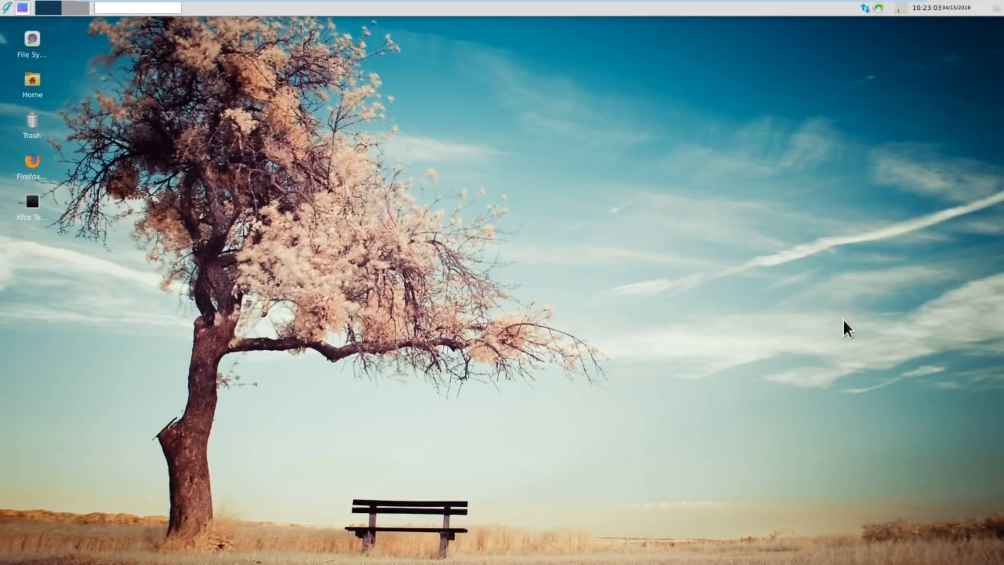
mouse_move(967, 340)
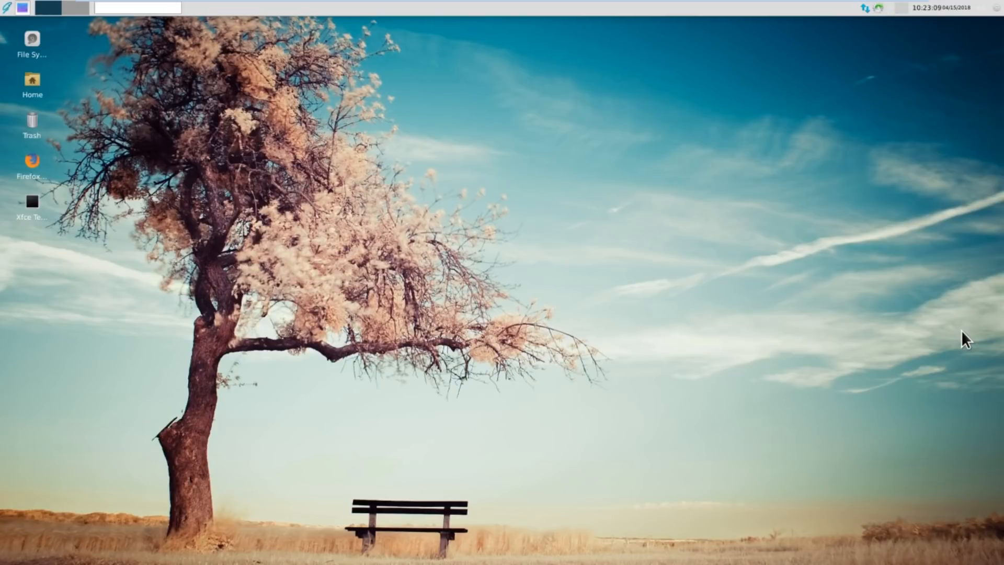
Launch Firefox from its desktop icon, loading the ghostbsd.org homepage
double_click(32, 163)
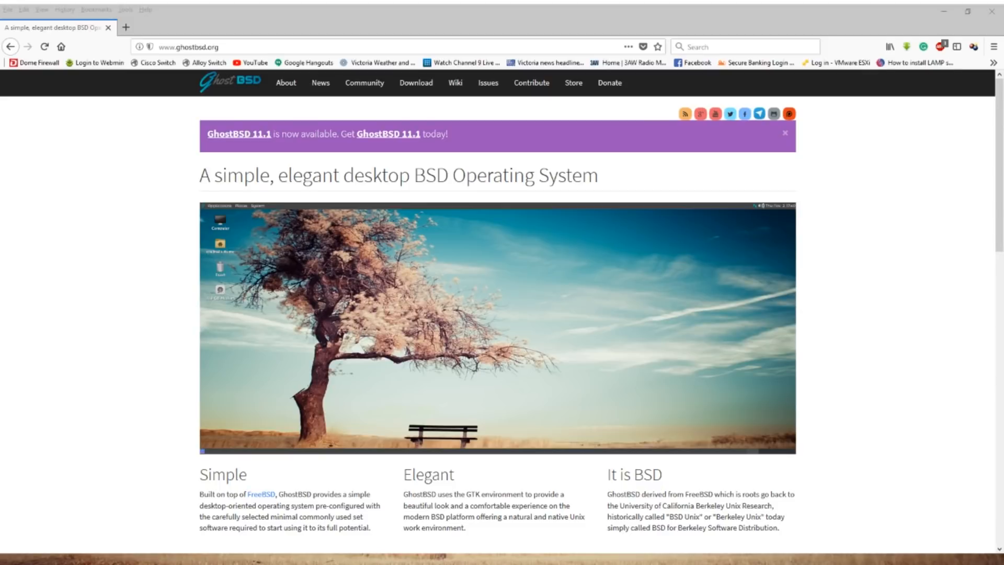
Scroll down the ghostbsd.org page, then close Firefox
scroll(down, 3)
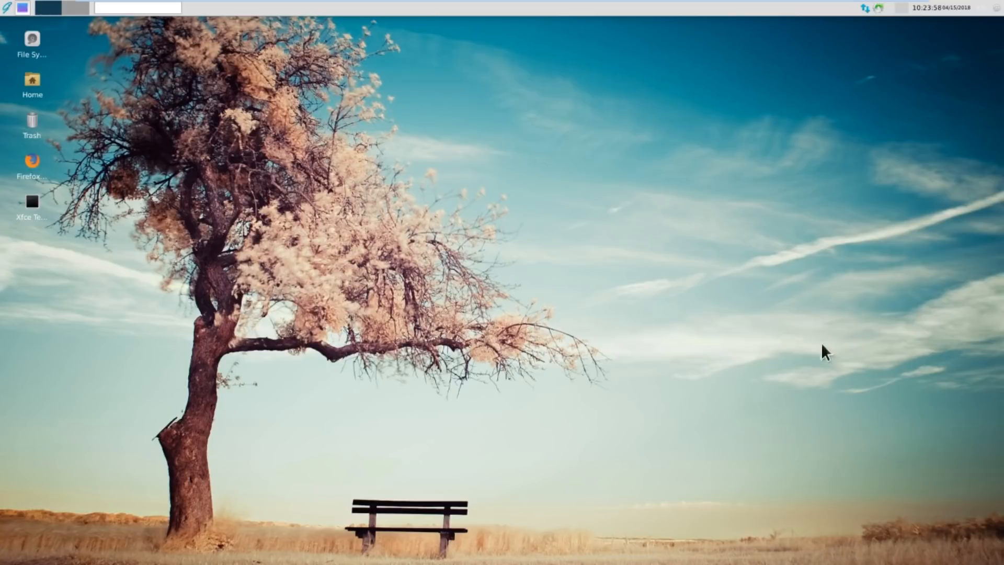
mouse_move(432, 320)
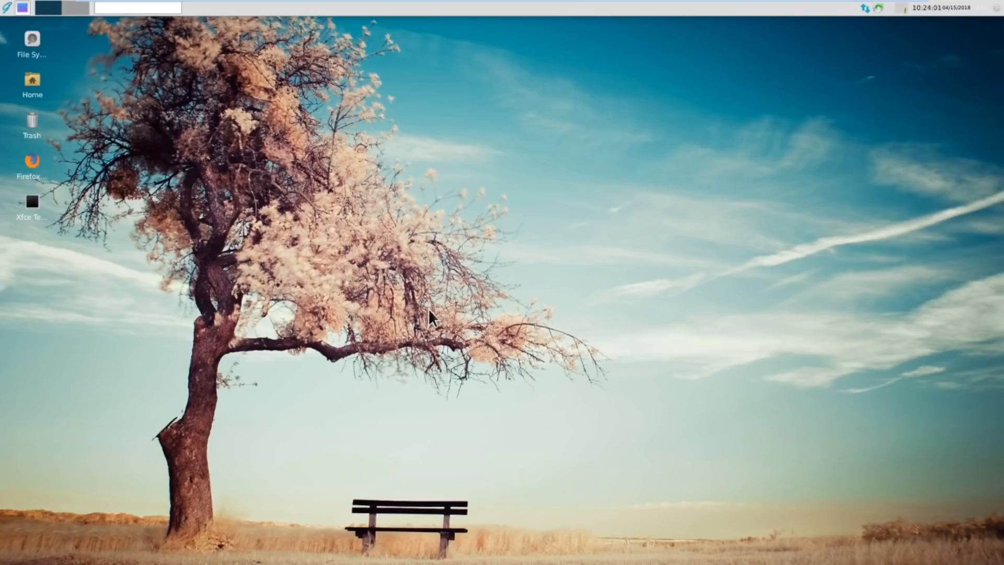
mouse_move(8, 21)
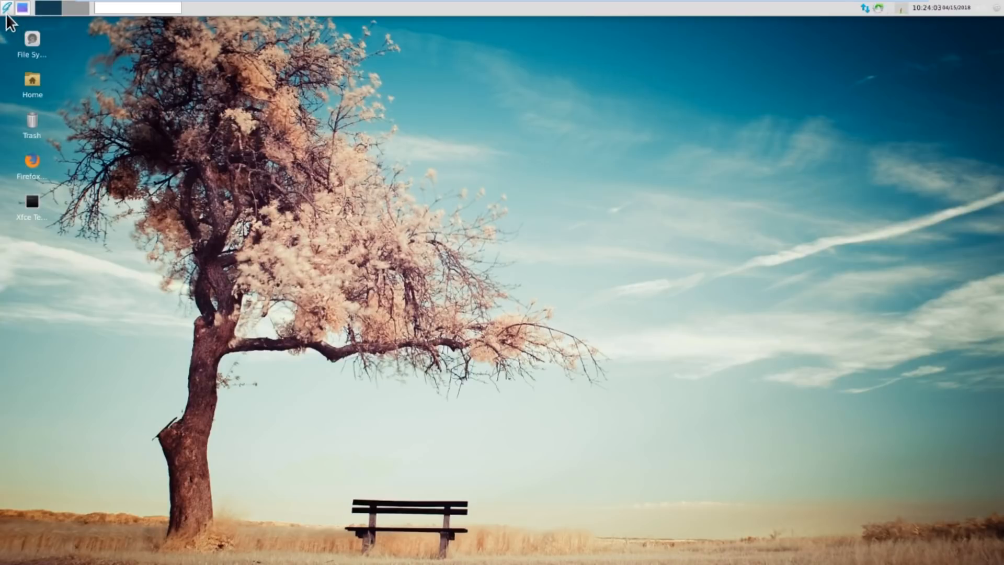
click(8, 7)
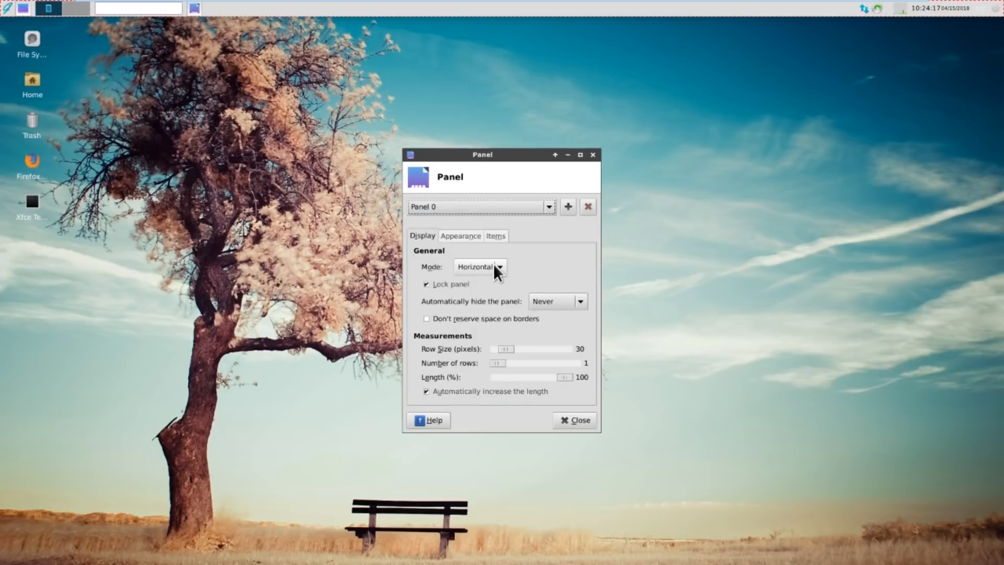
click(479, 266)
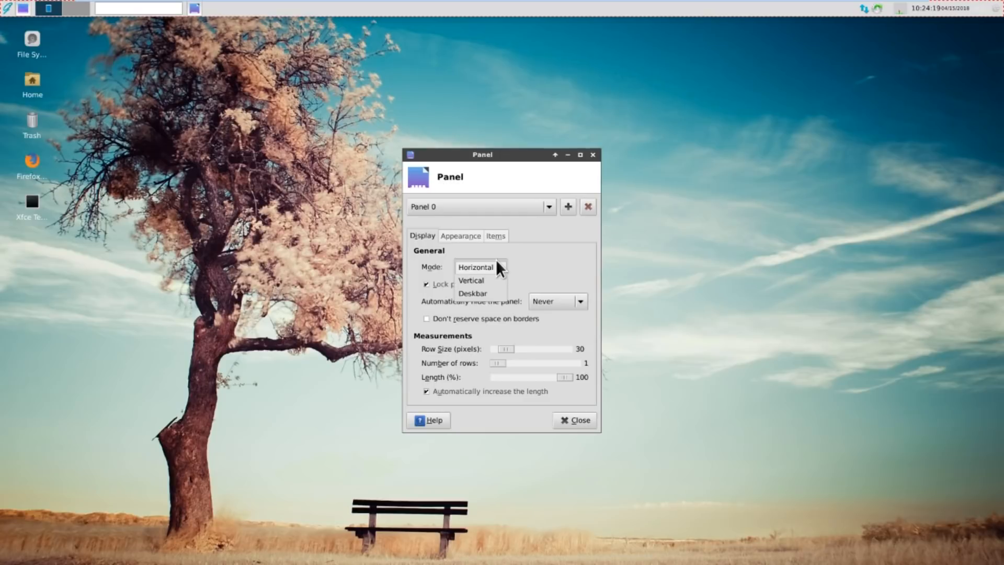
click(460, 235)
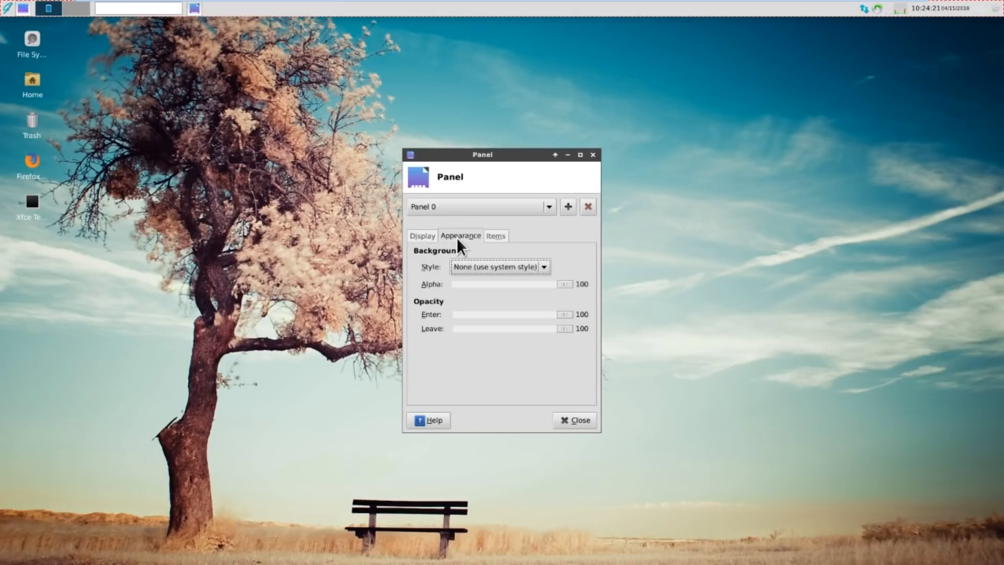
mouse_move(493, 243)
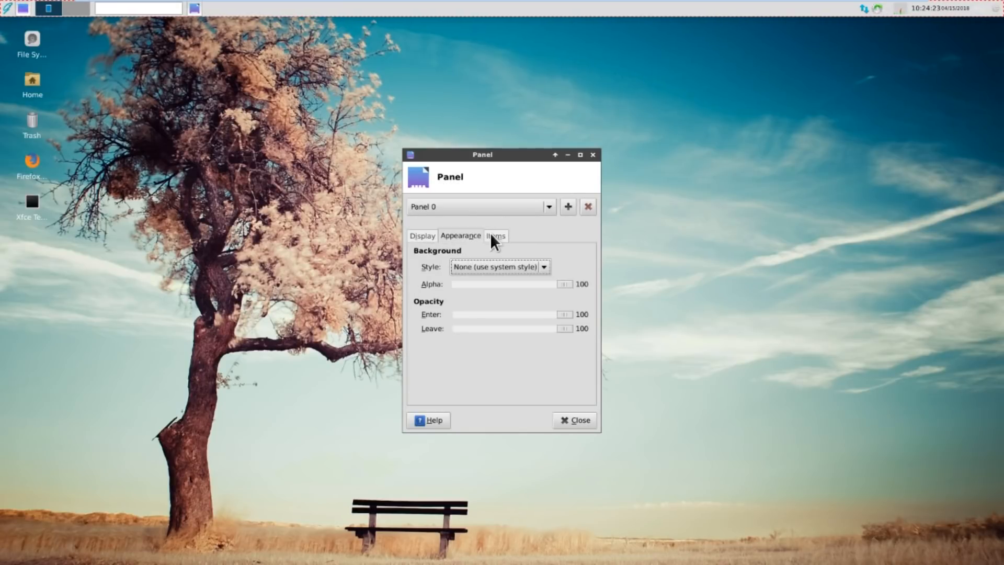
click(422, 235)
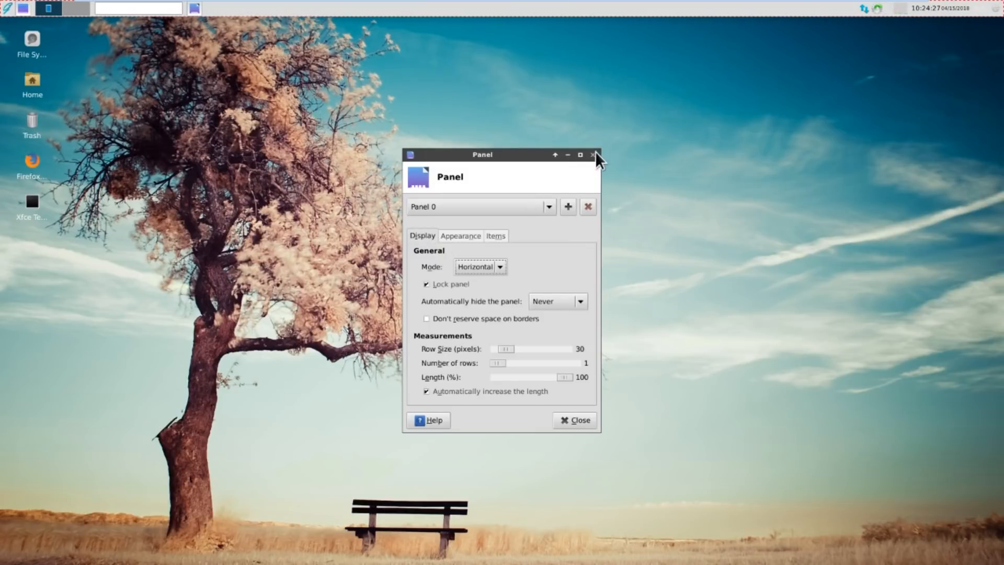
click(580, 155)
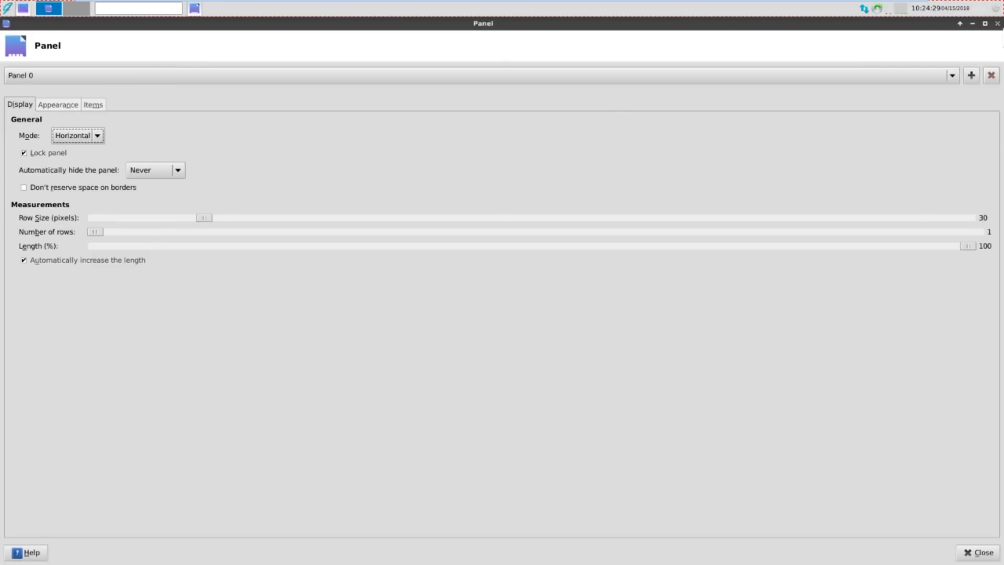
click(981, 553)
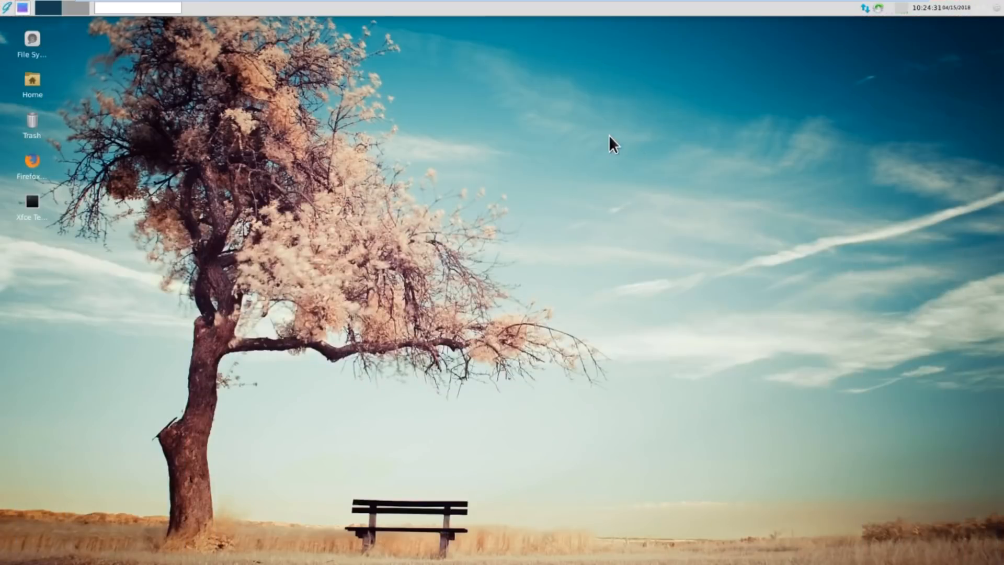
Open About Xfce from the desktop context menu's Applications submenu, showing version 4.12
right_click(614, 140)
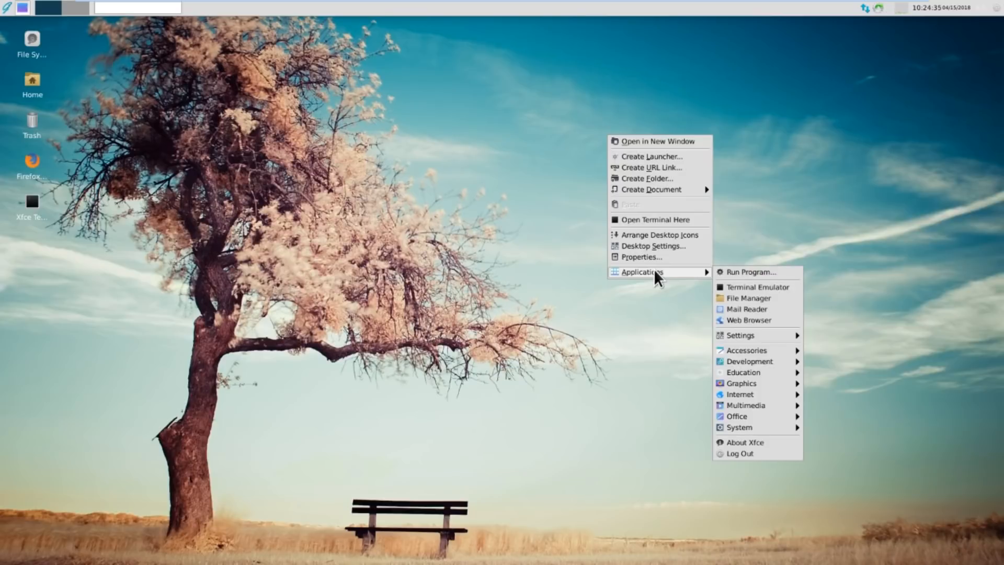
mouse_move(580, 259)
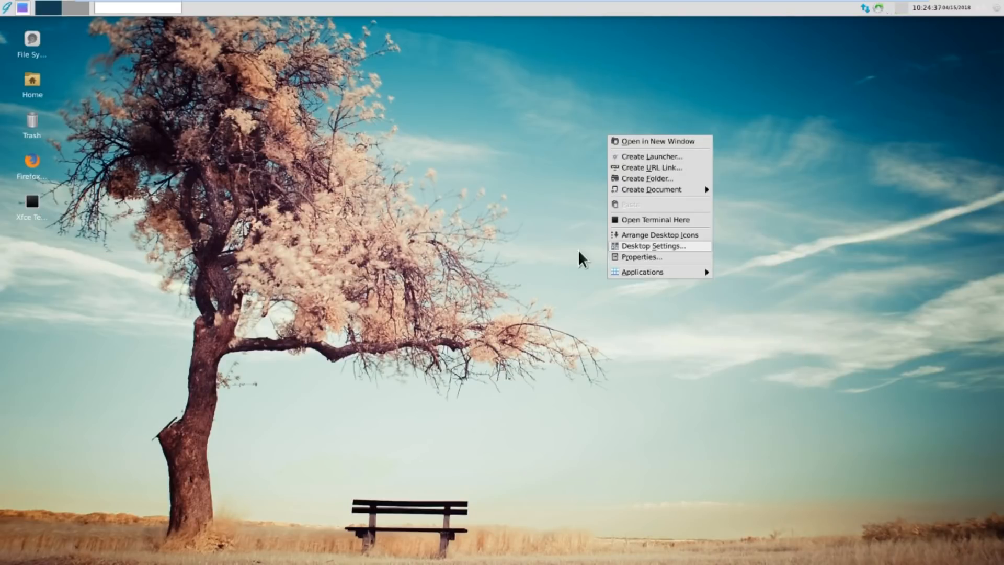
click(641, 272)
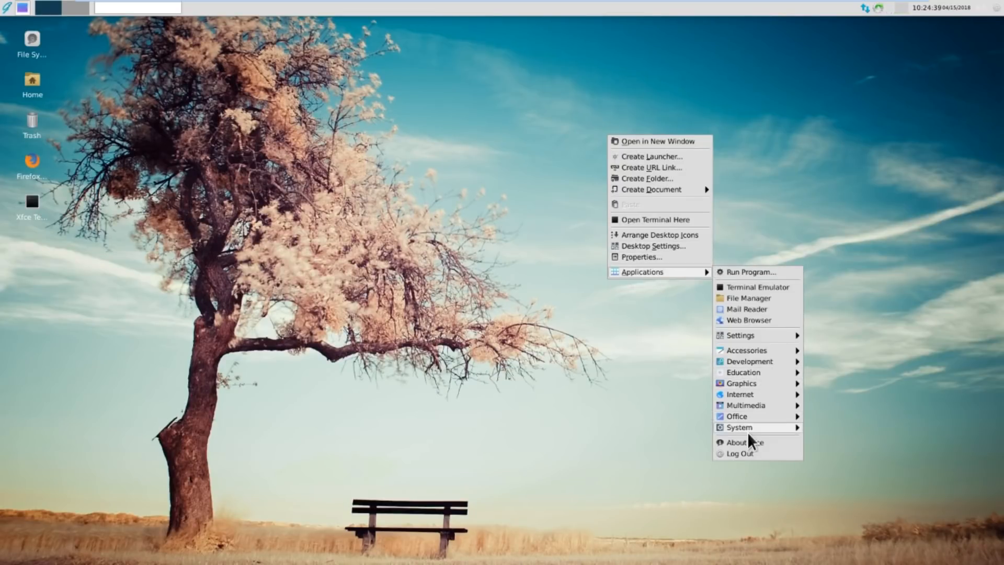
click(744, 442)
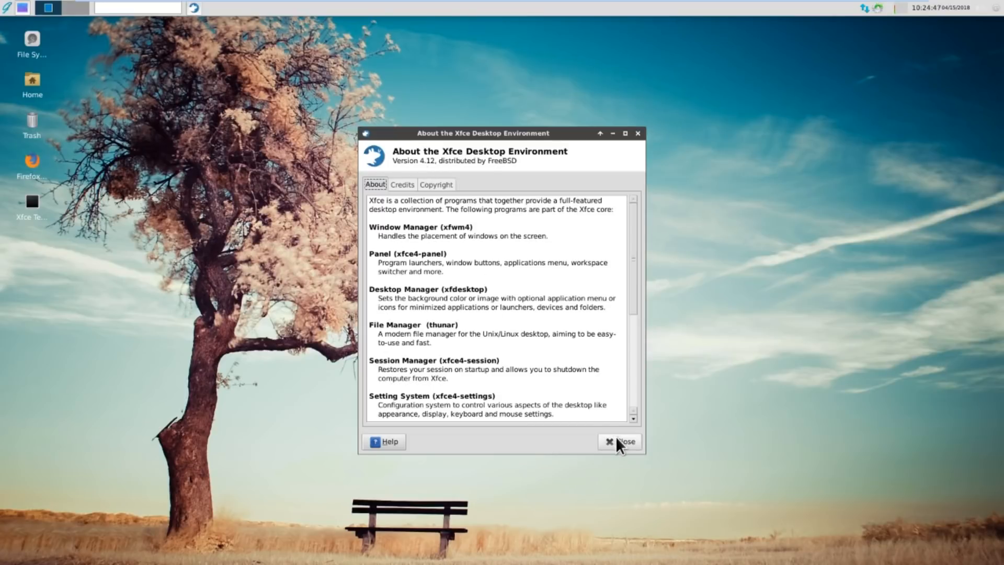
Close the About the Xfce Desktop Environment dialog to reveal the empty desktop
click(619, 441)
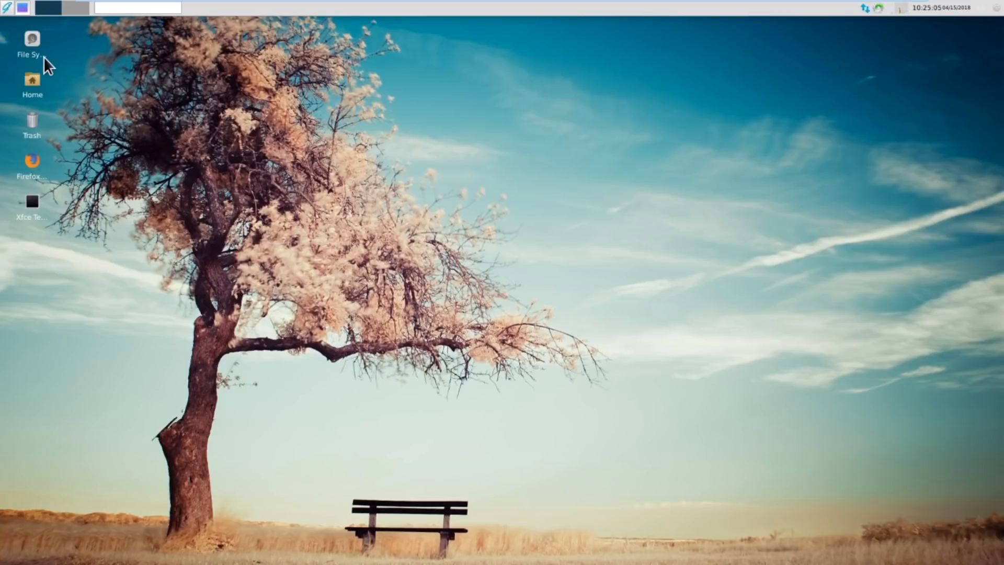
mouse_move(8, 18)
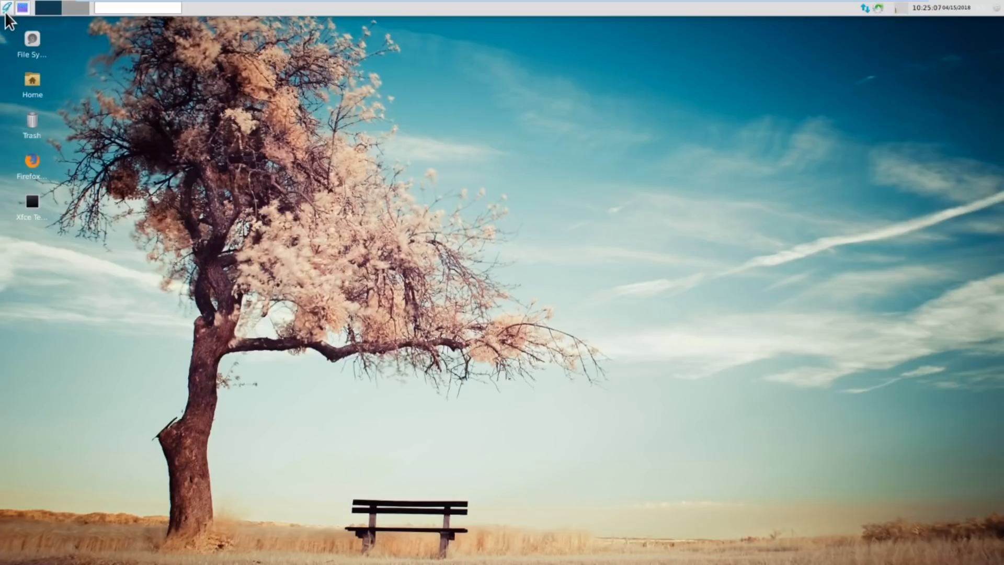
Briefly open the Whisker applications menu, then launch Firefox from its desktop icon
click(6, 7)
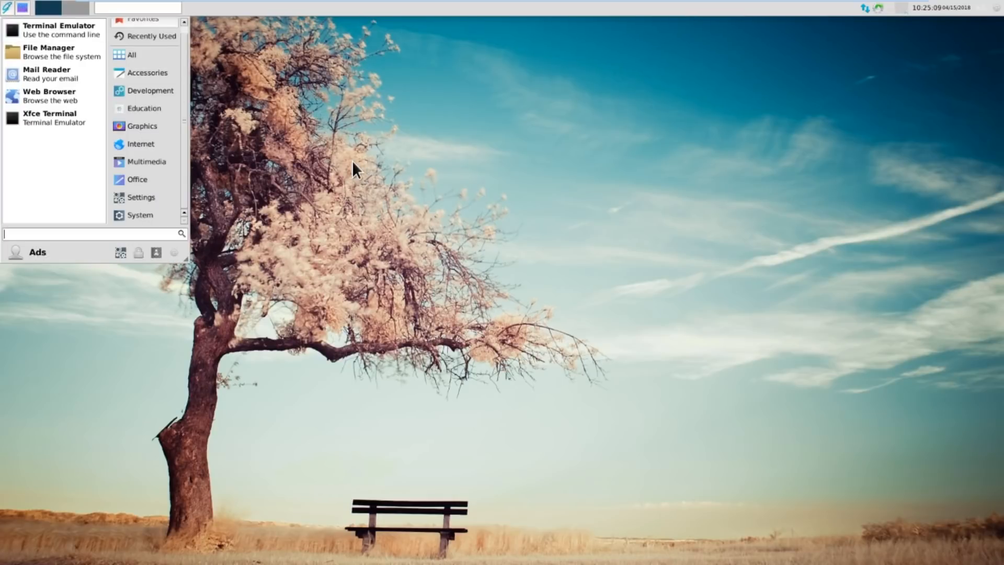
mouse_move(148, 72)
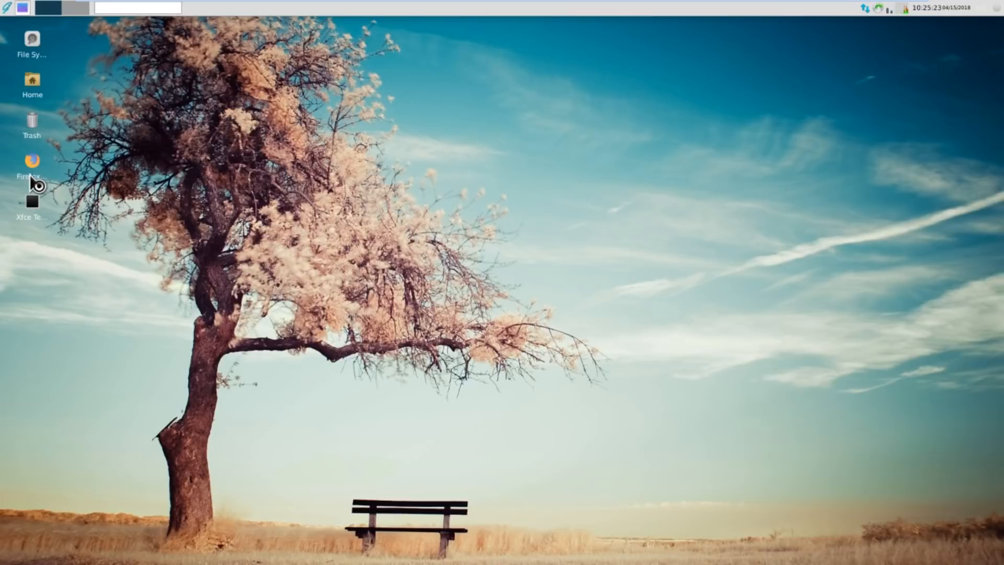
double_click(31, 163)
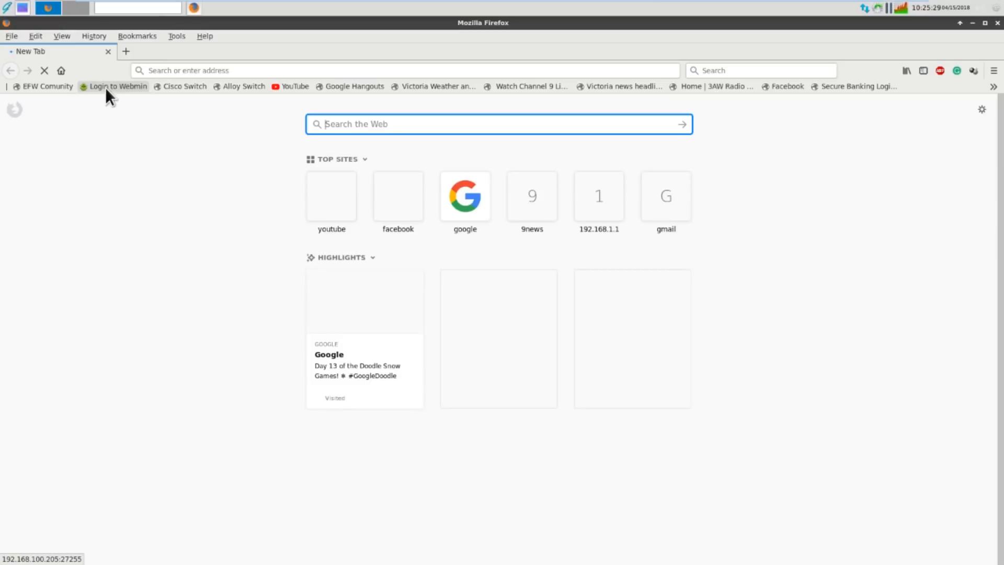
Enter Webmin credentials and sign in, retrying after the first attempt fails
click(116, 86)
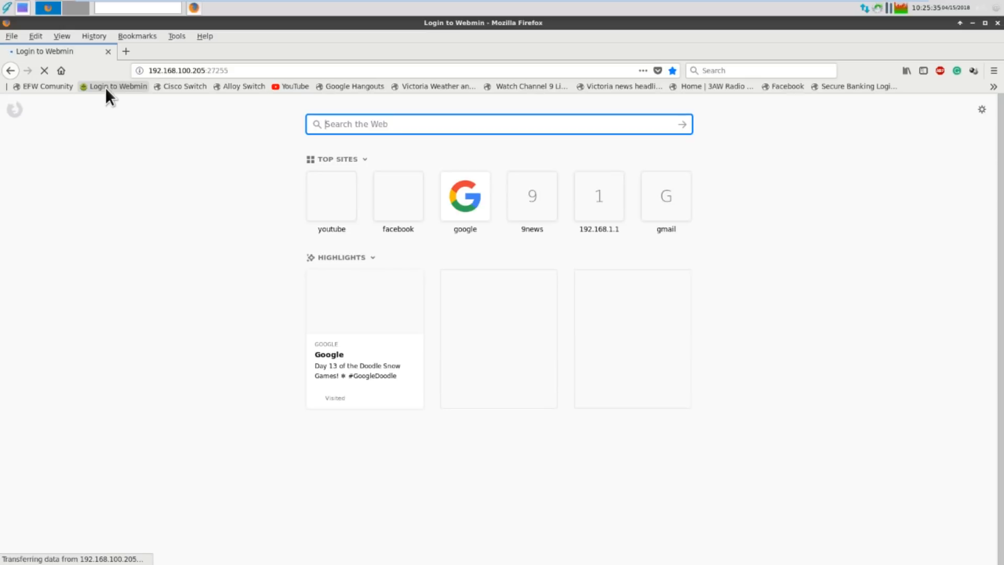
click(117, 86)
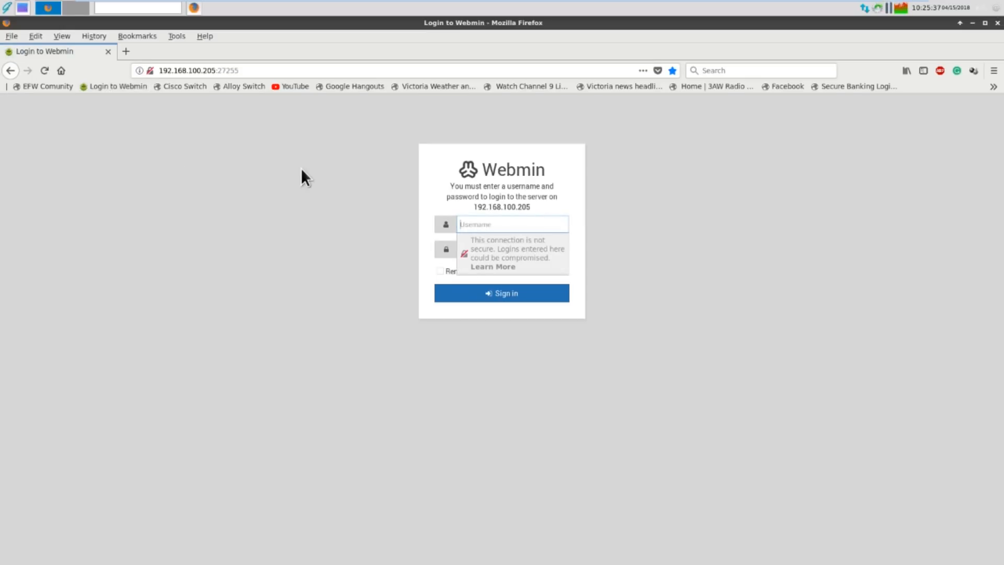
mouse_move(496, 220)
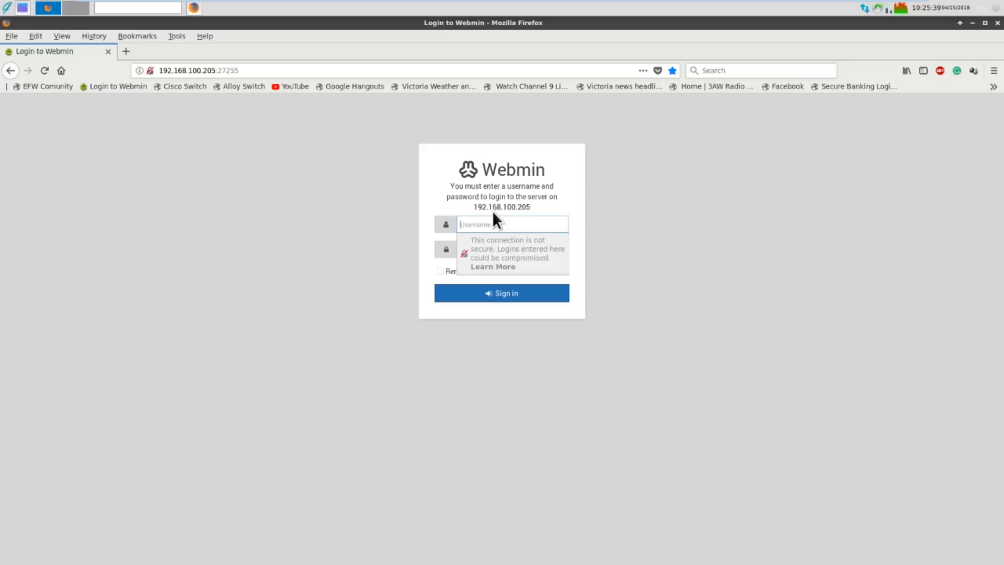
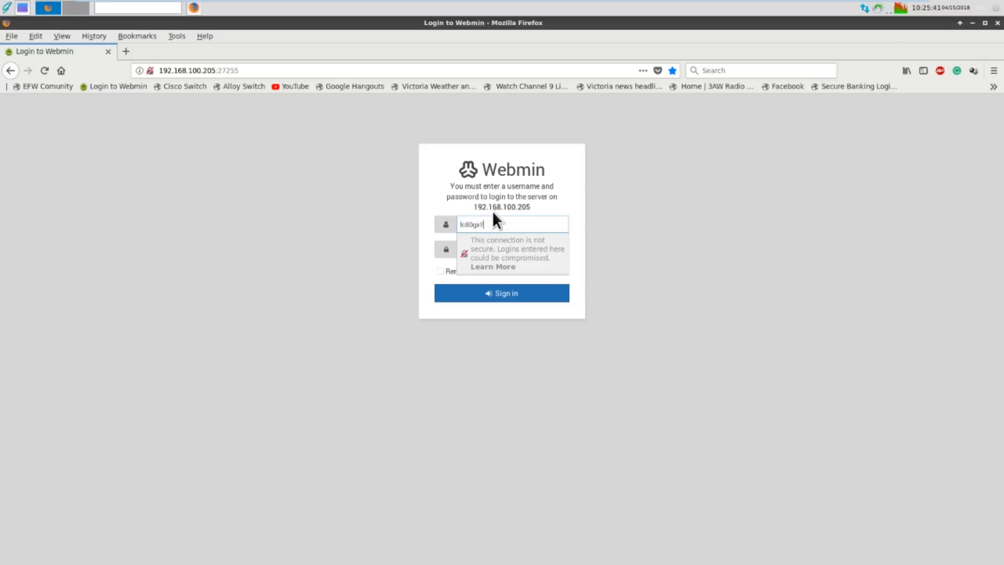
click(501, 293)
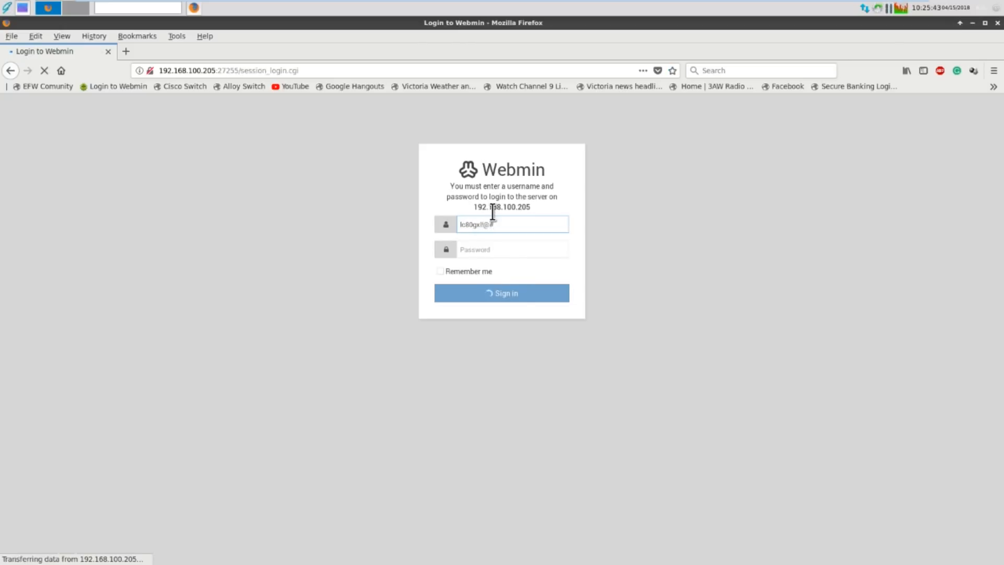
click(501, 293)
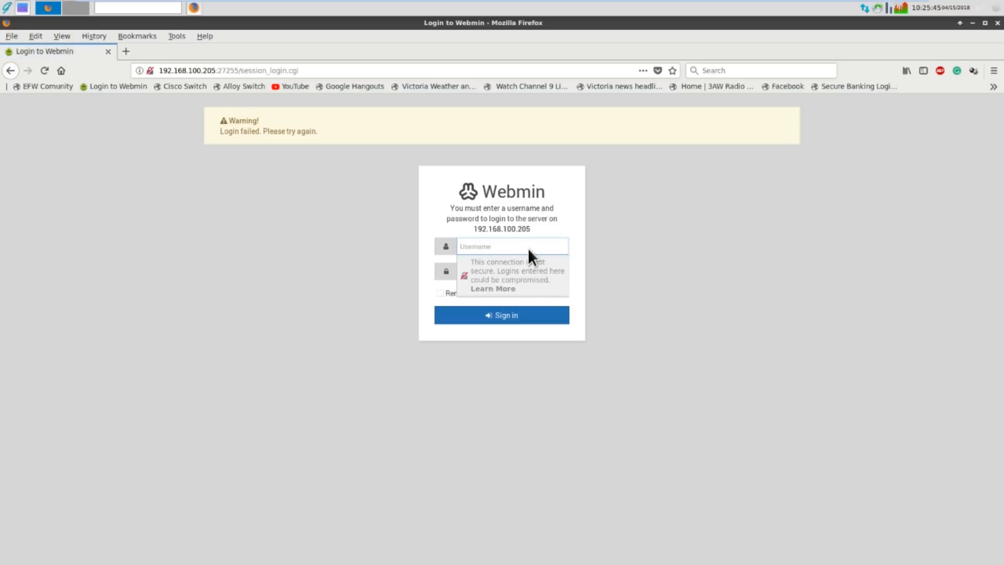
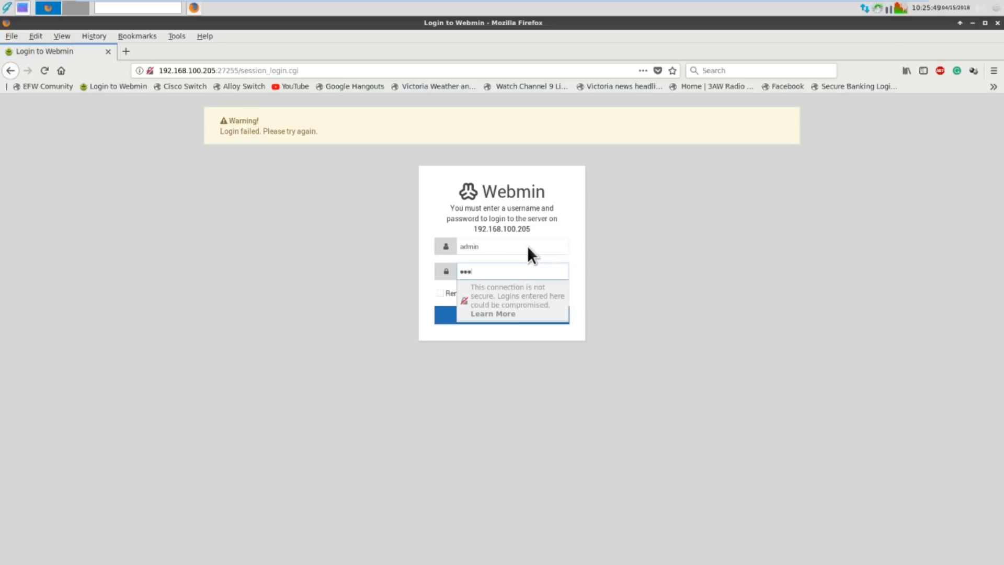
click(502, 315)
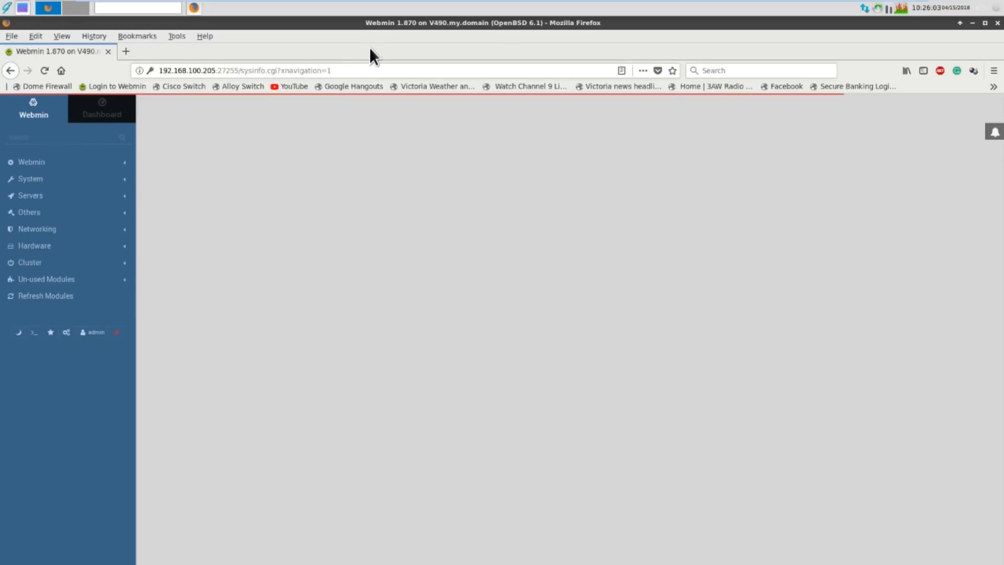
mouse_move(403, 51)
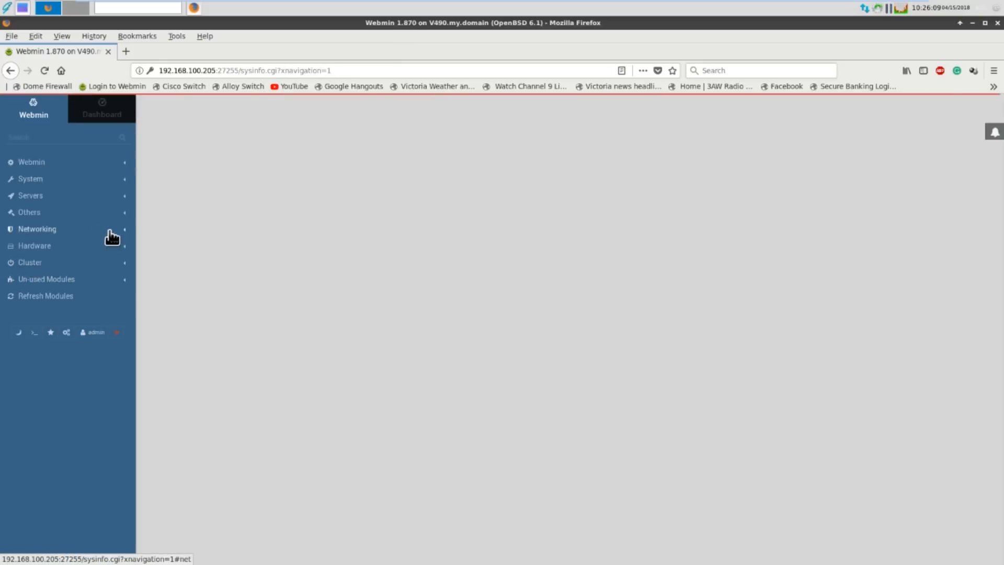
mouse_move(139, 173)
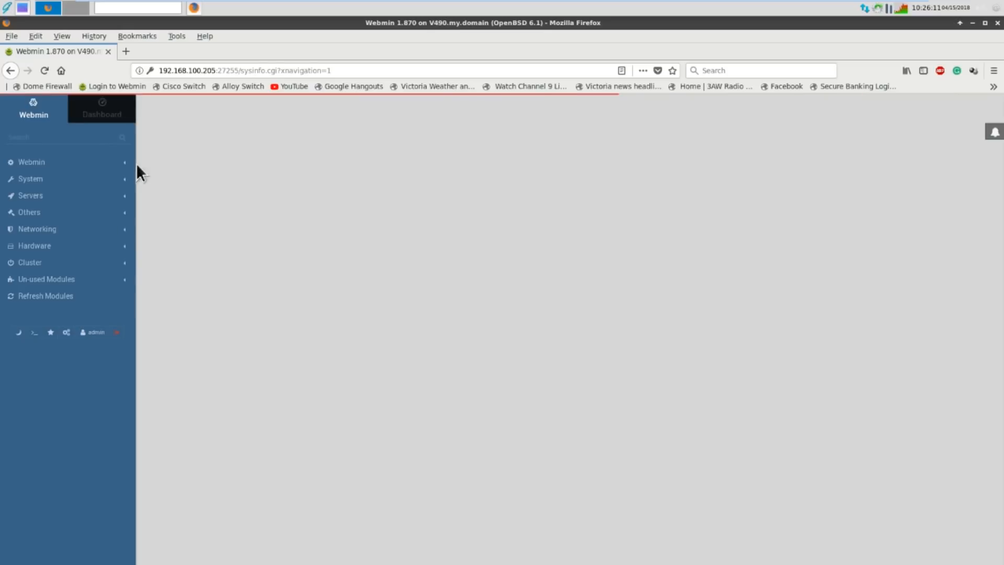
Launch Xfce Terminal from the GhostBSD desktop
click(101, 109)
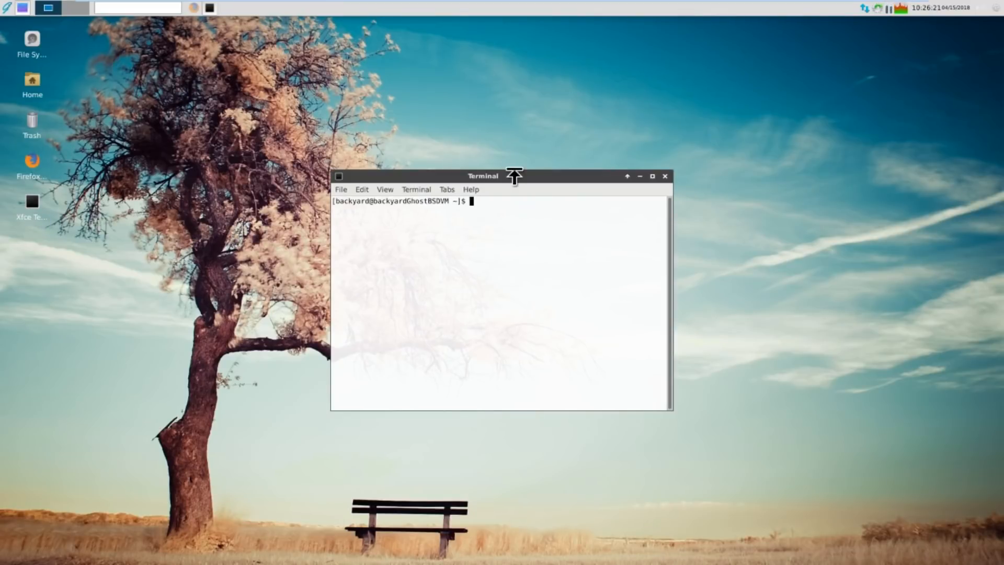
SSH into 192.168.100.205, switch to root with su, then return to Firefox
text(ssh 192)
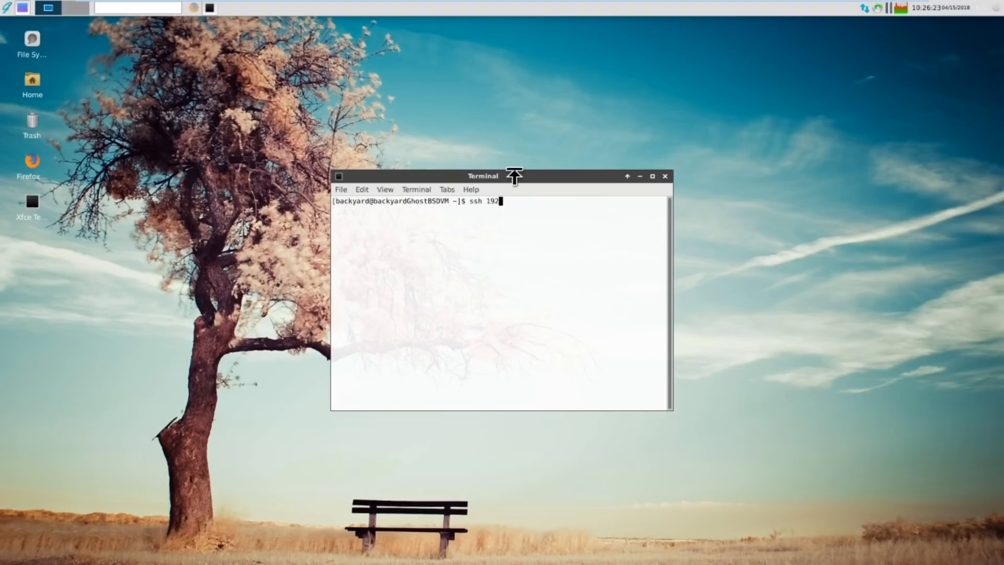
text(ads@)
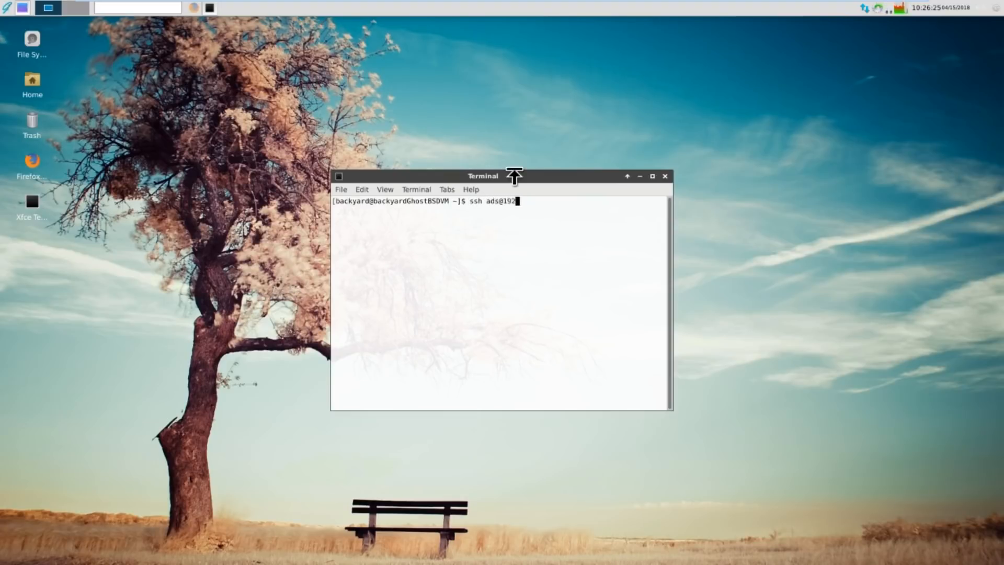
text(.168.100.205)
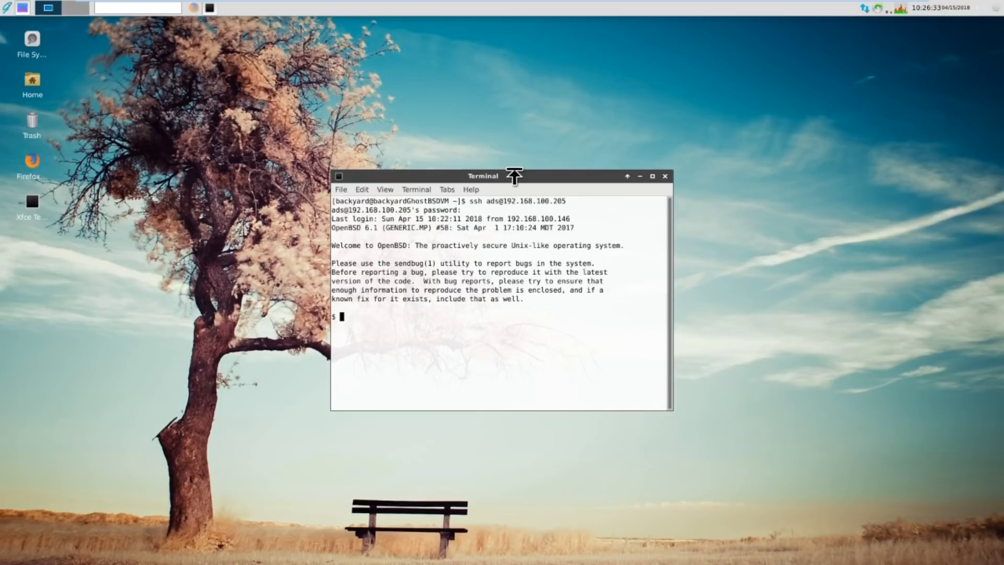
text(su)
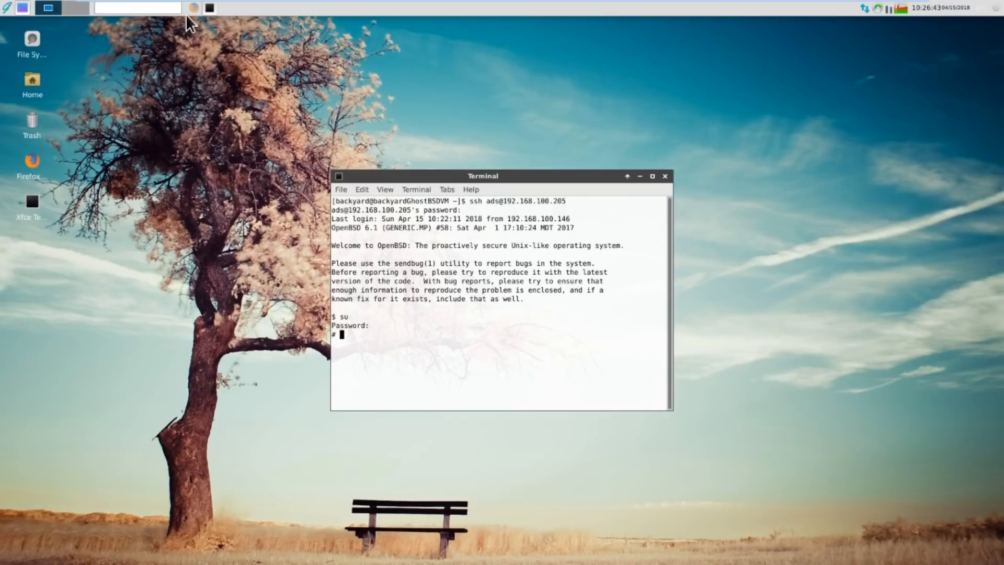
click(47, 8)
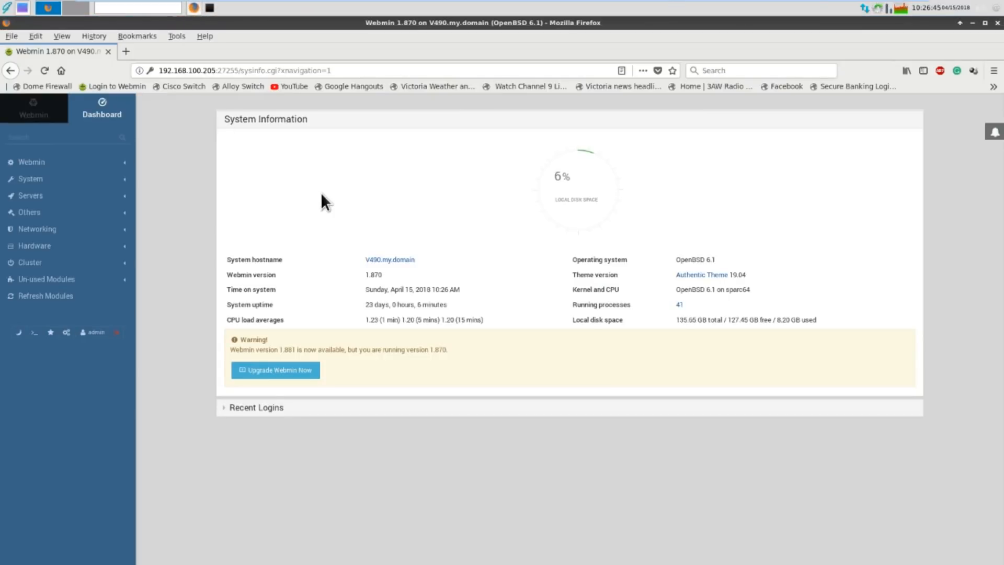
mouse_move(281, 370)
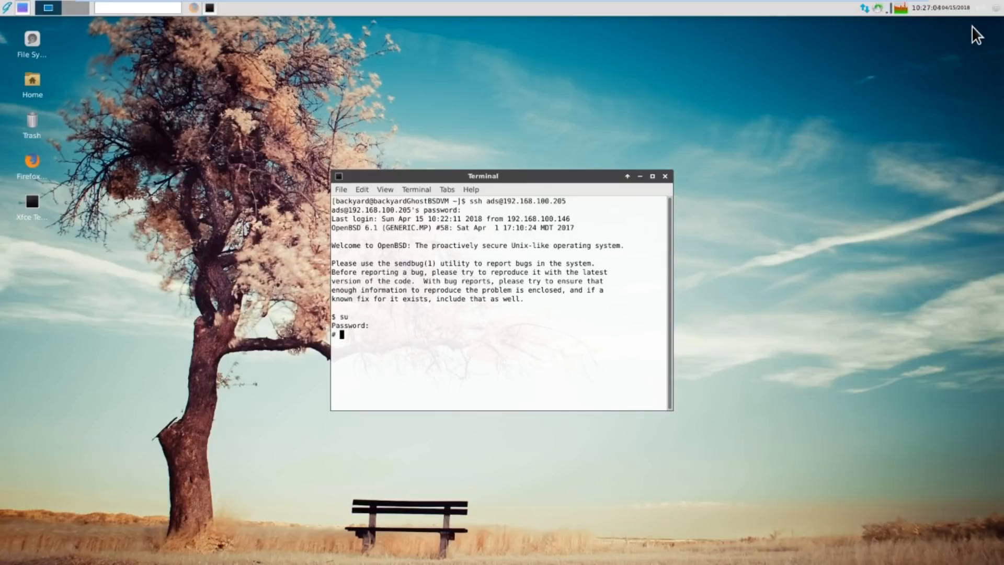
Minimize the Xfce Terminal window to show the empty desktop
click(640, 176)
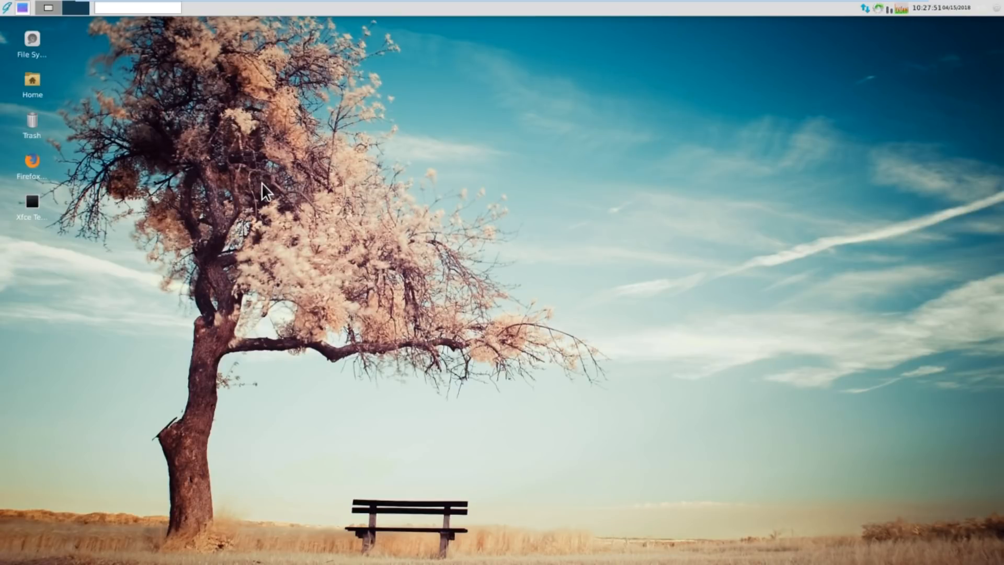
mouse_move(239, 82)
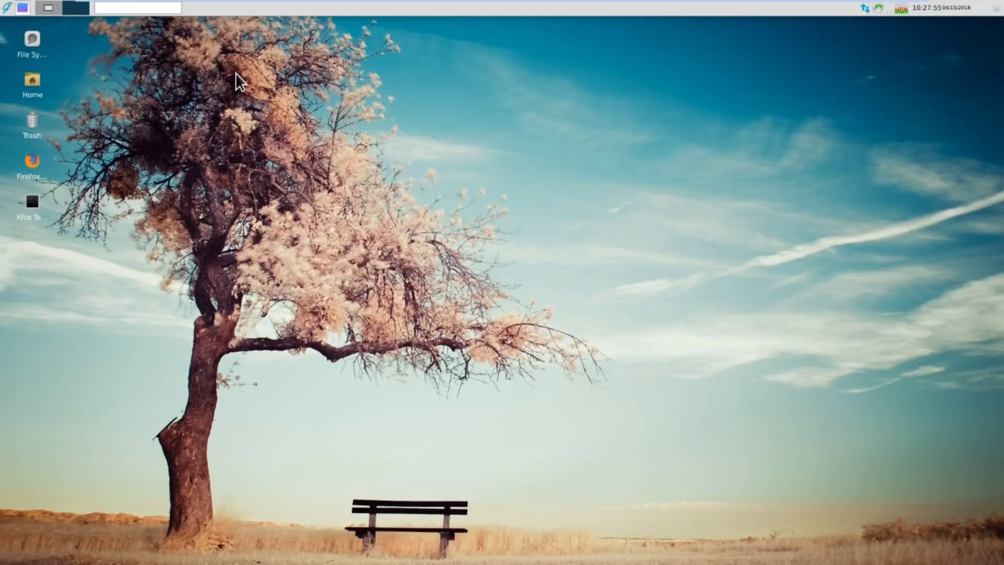
mouse_move(260, 388)
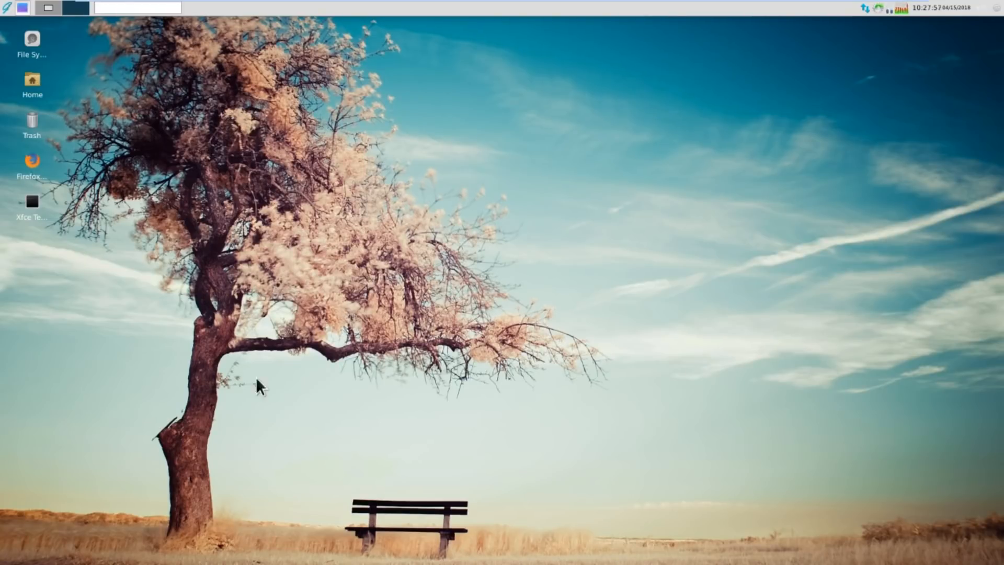
mouse_move(534, 268)
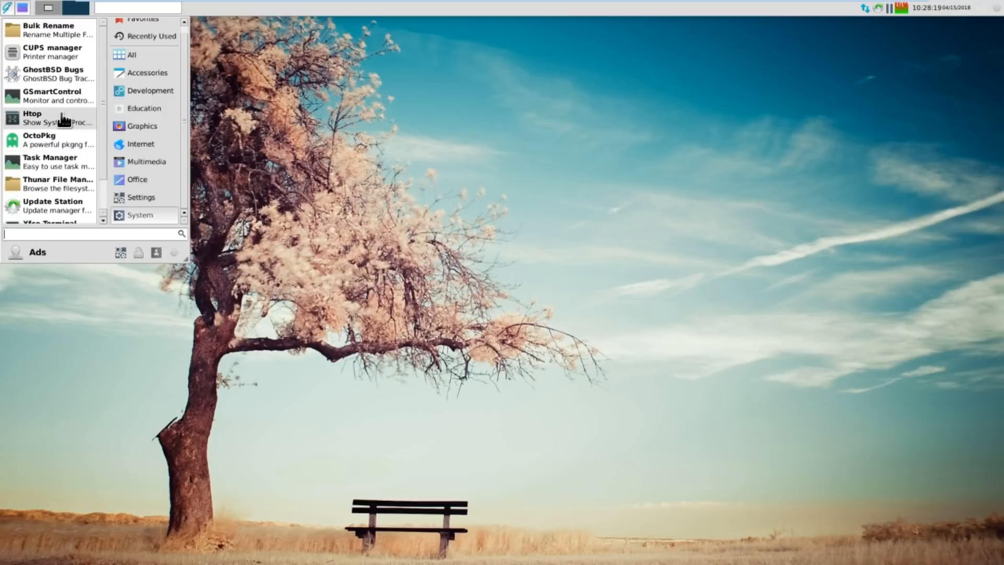
mouse_move(57, 74)
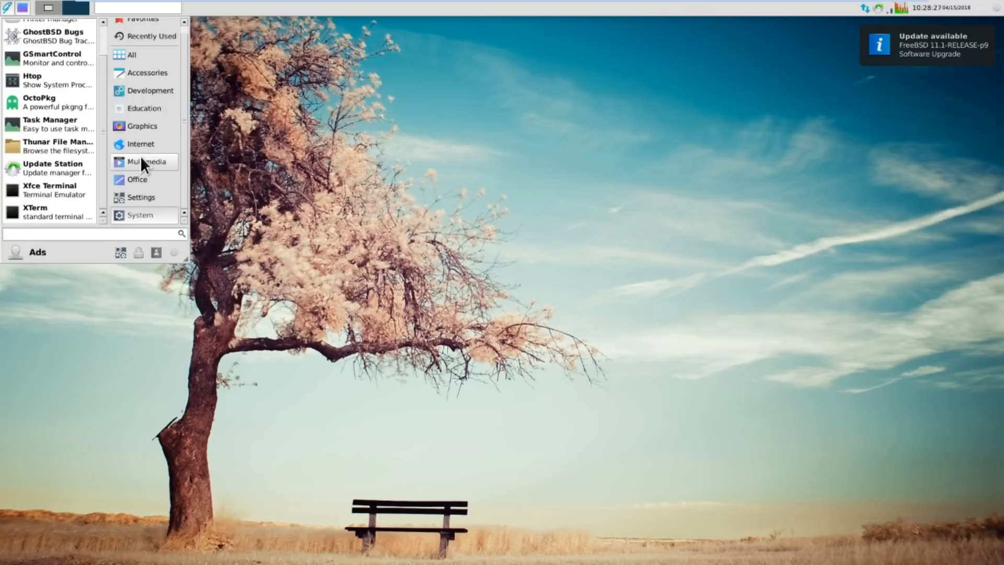
mouse_move(143, 126)
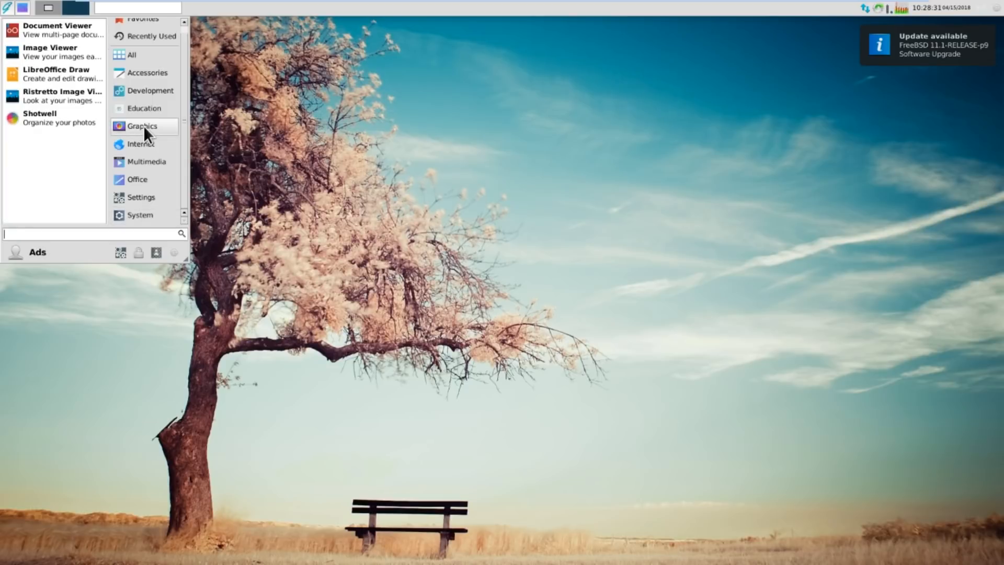
mouse_move(140, 144)
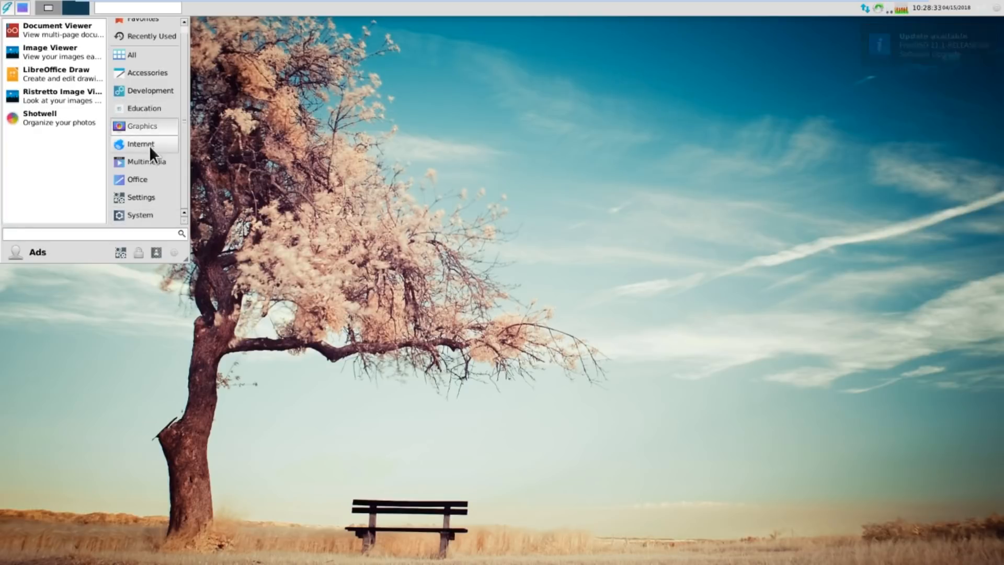
click(146, 162)
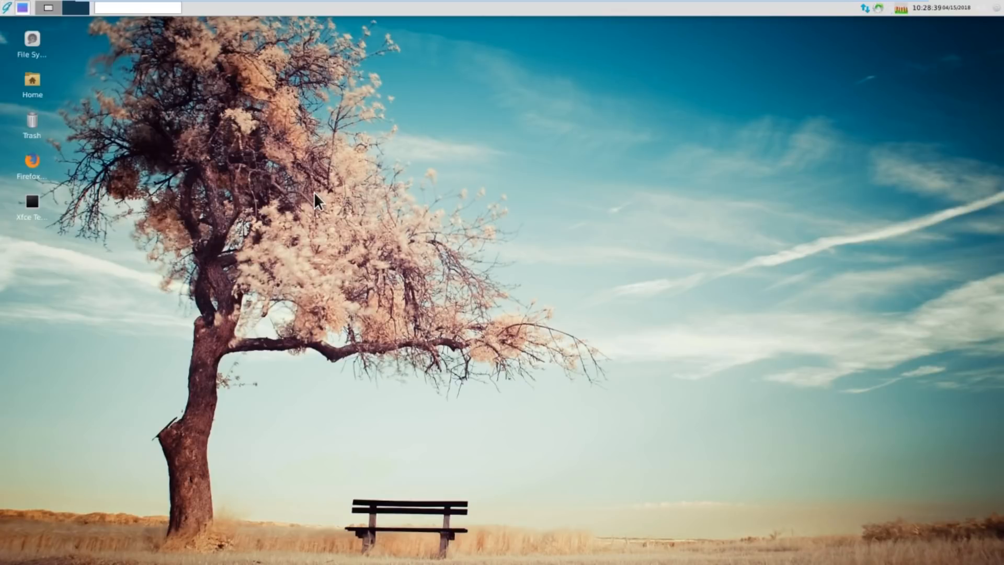
mouse_move(595, 420)
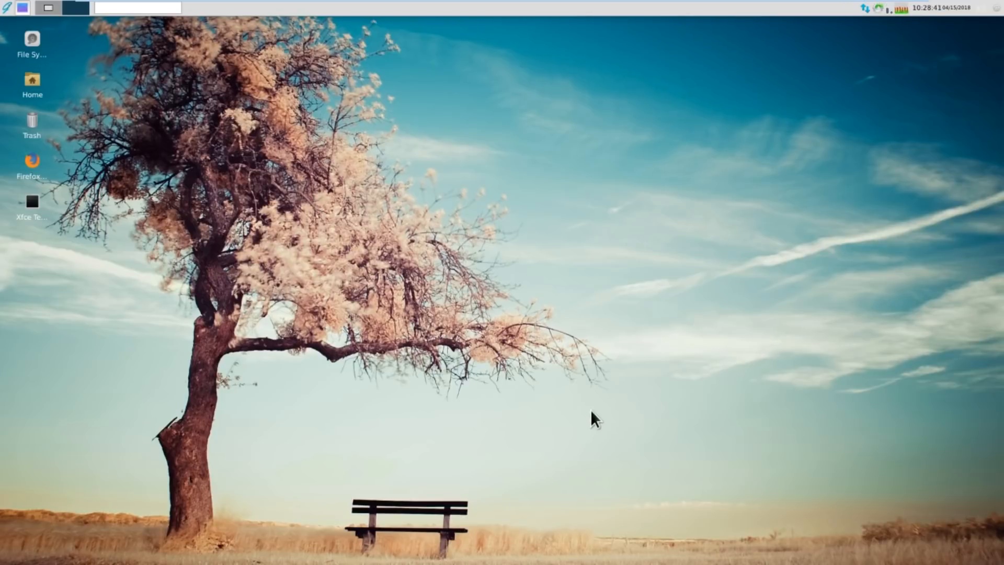
mouse_move(722, 233)
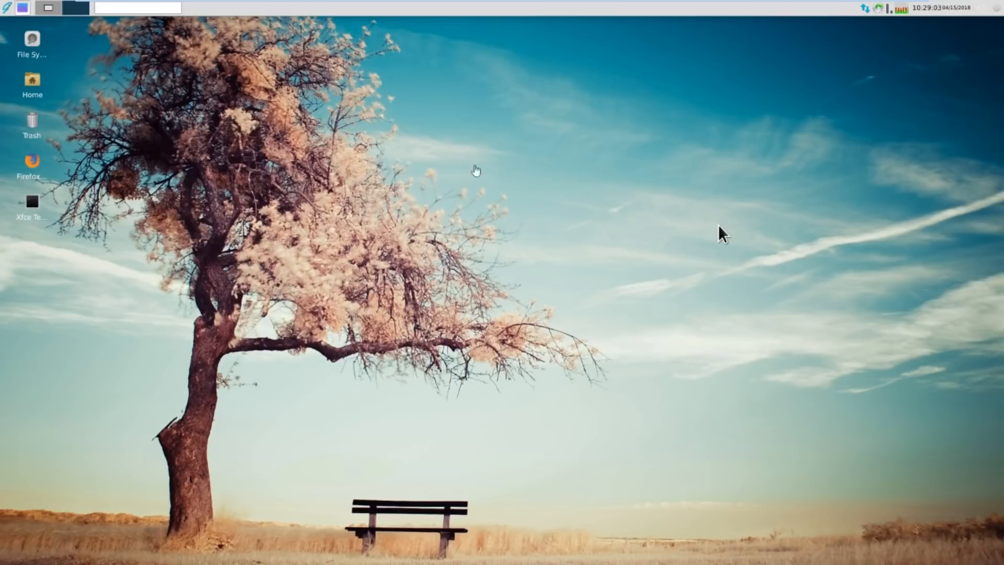
mouse_move(317, 248)
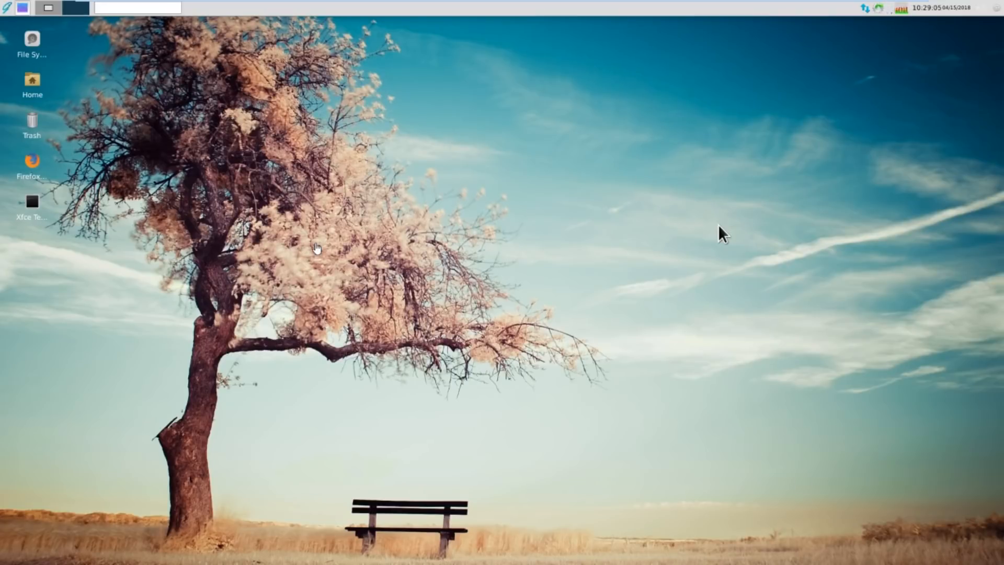